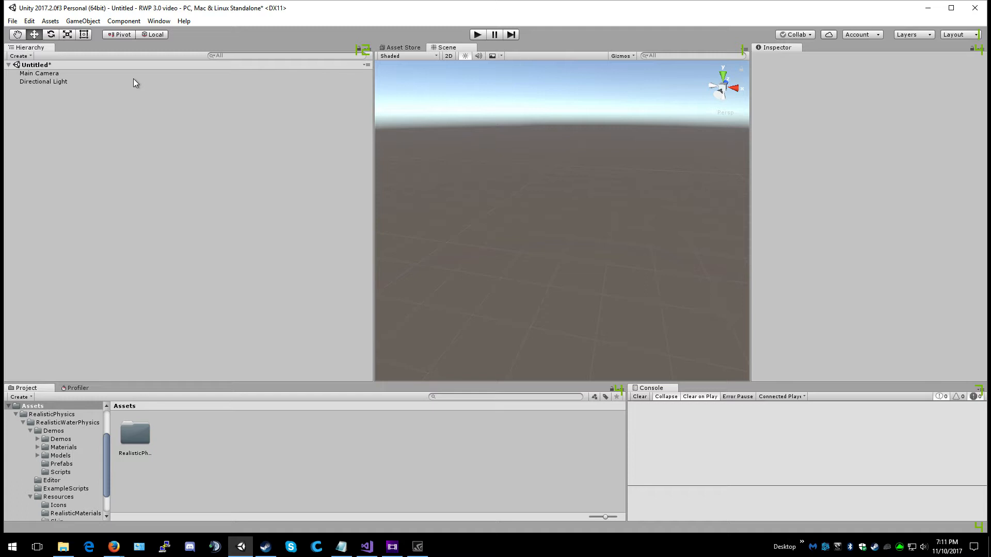
pyautogui.moveTo(158, 20)
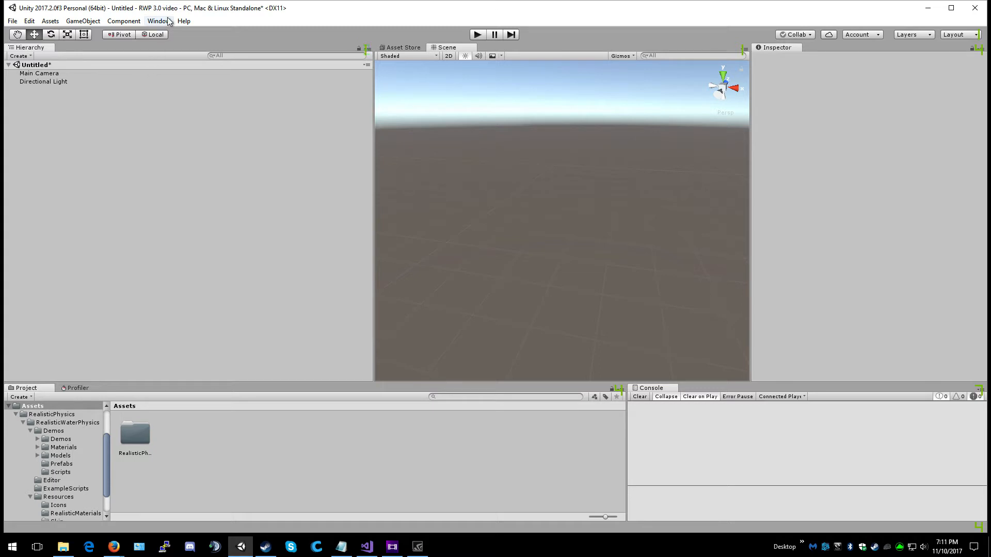
# Step: Open the Window menu and expand RealisticPhysics > Realistic Water Physics
pyautogui.click(158, 20)
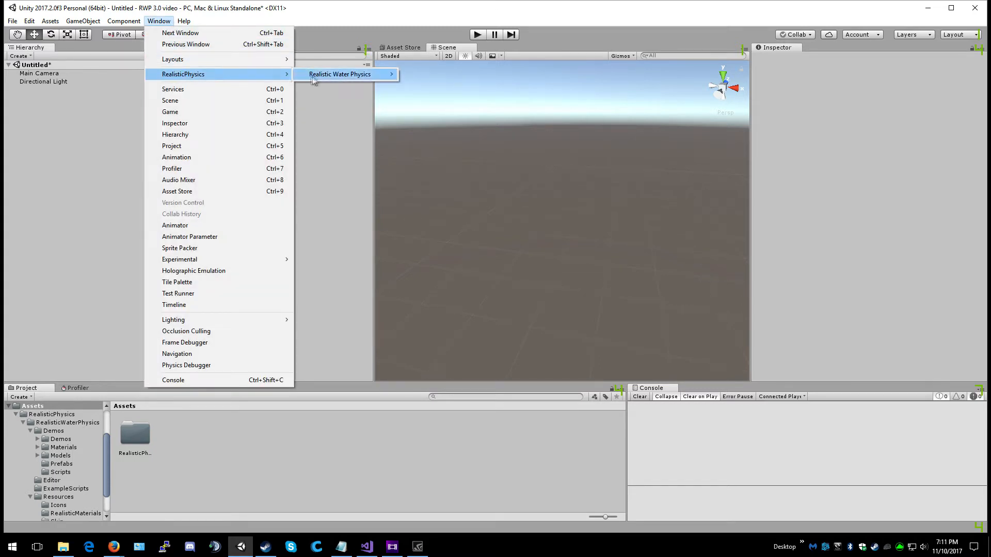
pyautogui.moveTo(340, 74)
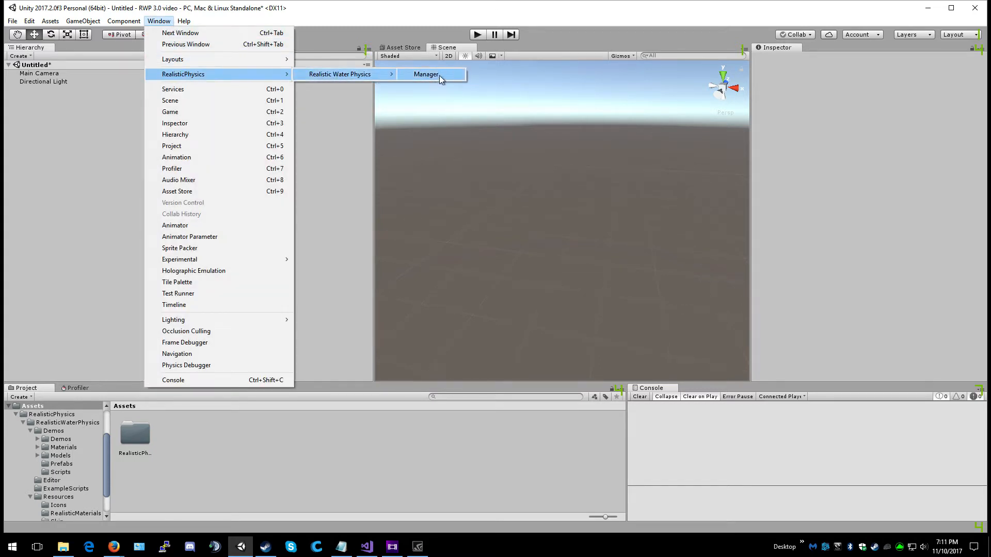
# Step: Open the Manager and enable a global WaterSalt water level at height 0
pyautogui.click(426, 74)
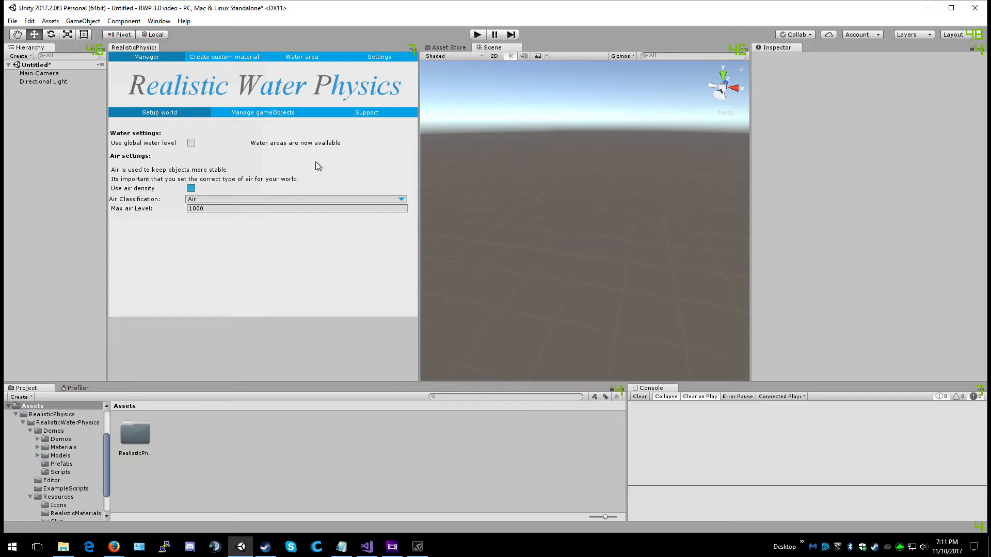
pyautogui.moveTo(147, 150)
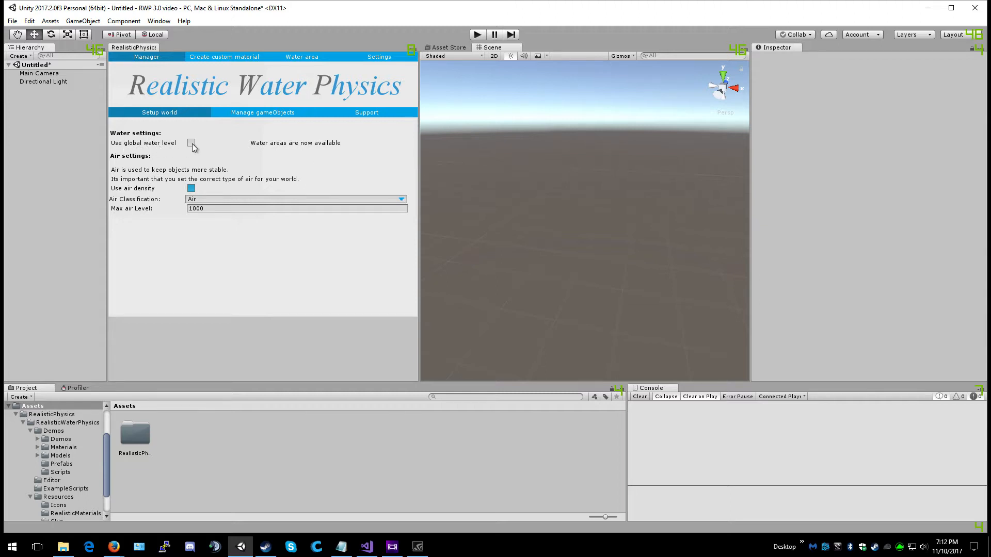
pyautogui.click(191, 143)
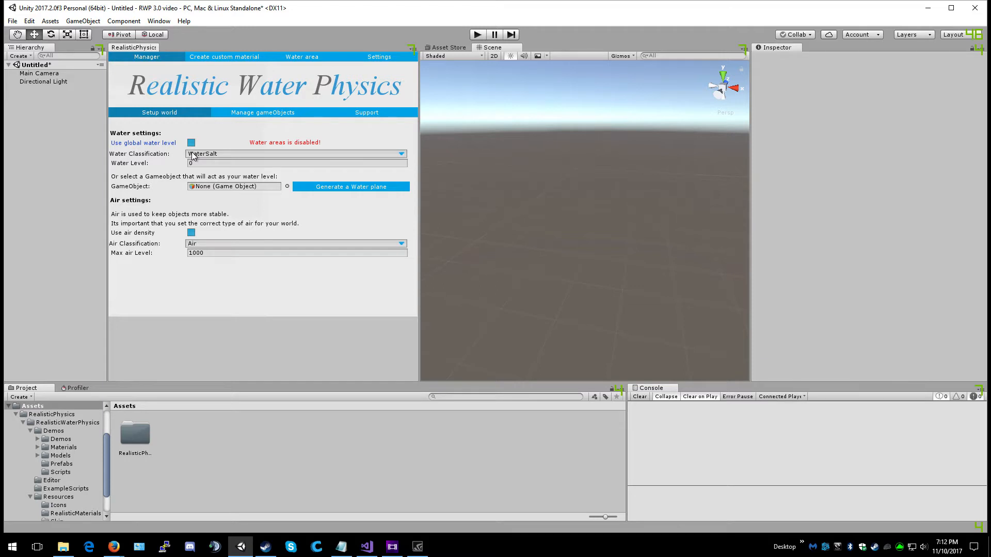
pyautogui.moveTo(226, 159)
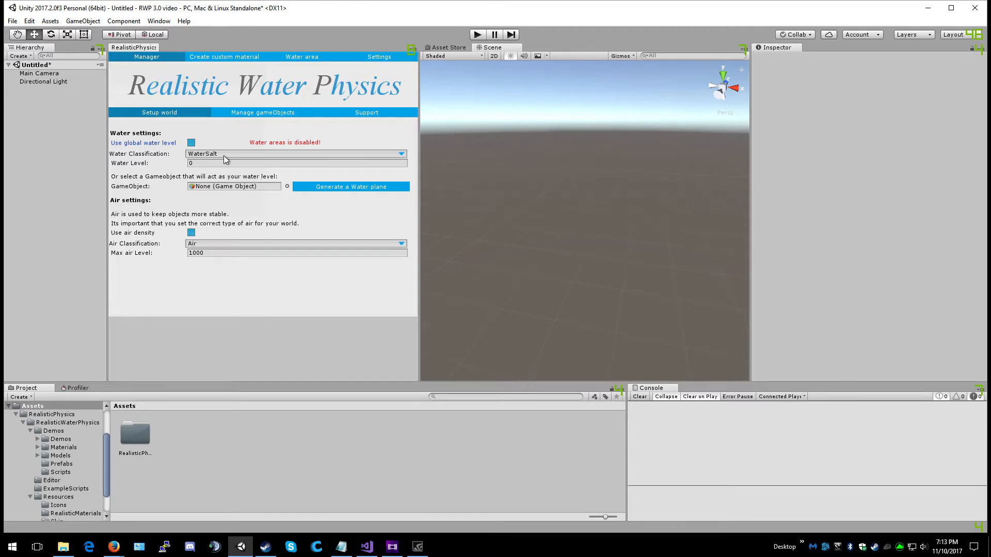
pyautogui.moveTo(166, 172)
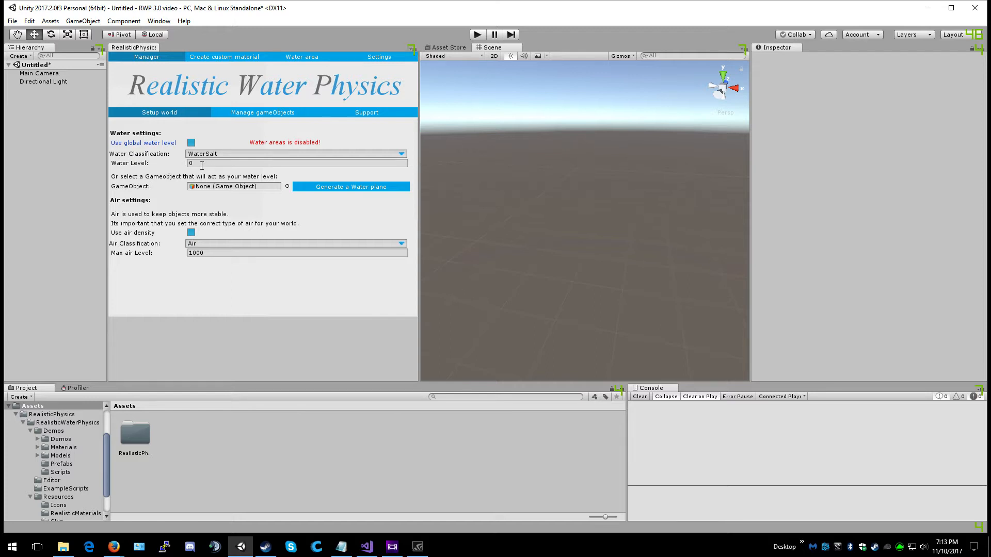
pyautogui.moveTo(177, 176)
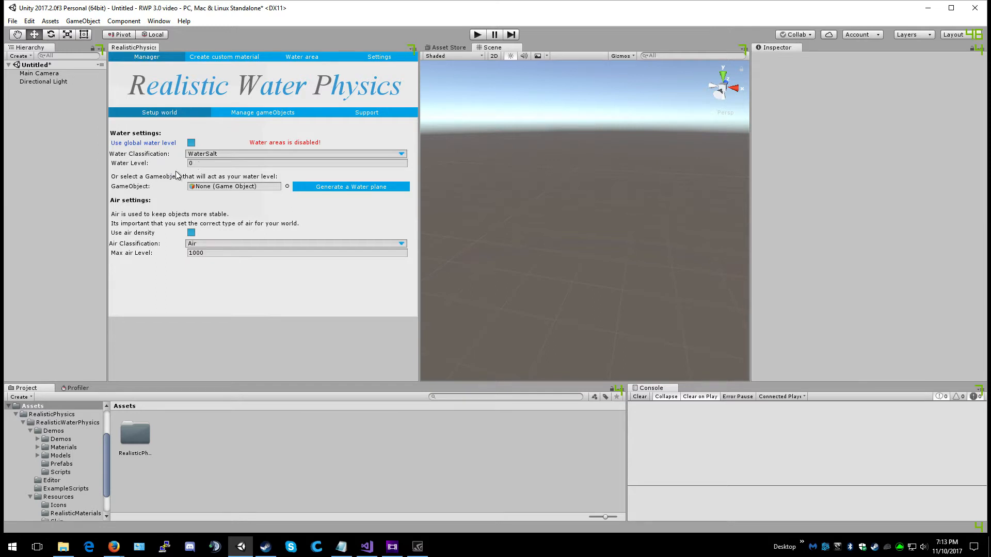
pyautogui.moveTo(180, 179)
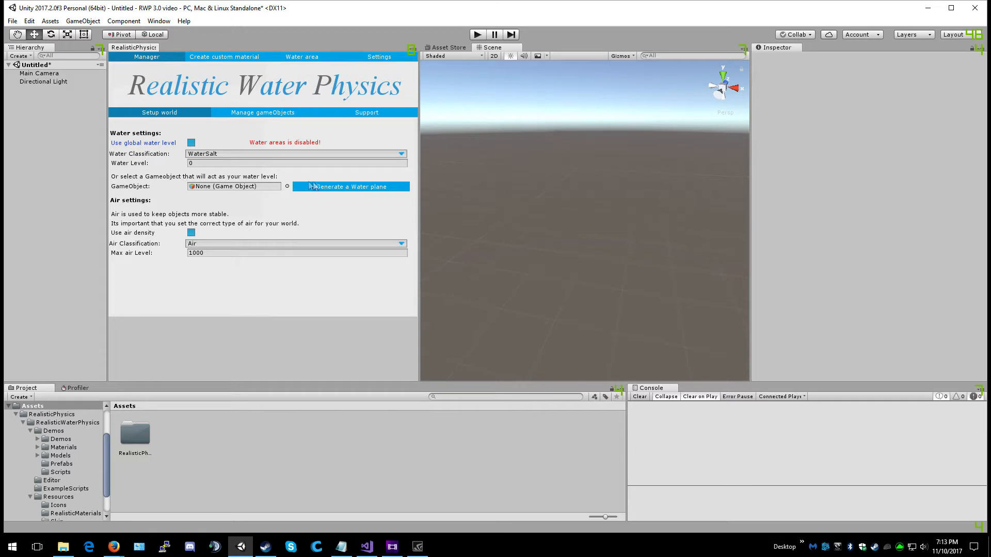
# Step: Generate a WaterPlane with the Water material and turn off air density
pyautogui.click(349, 186)
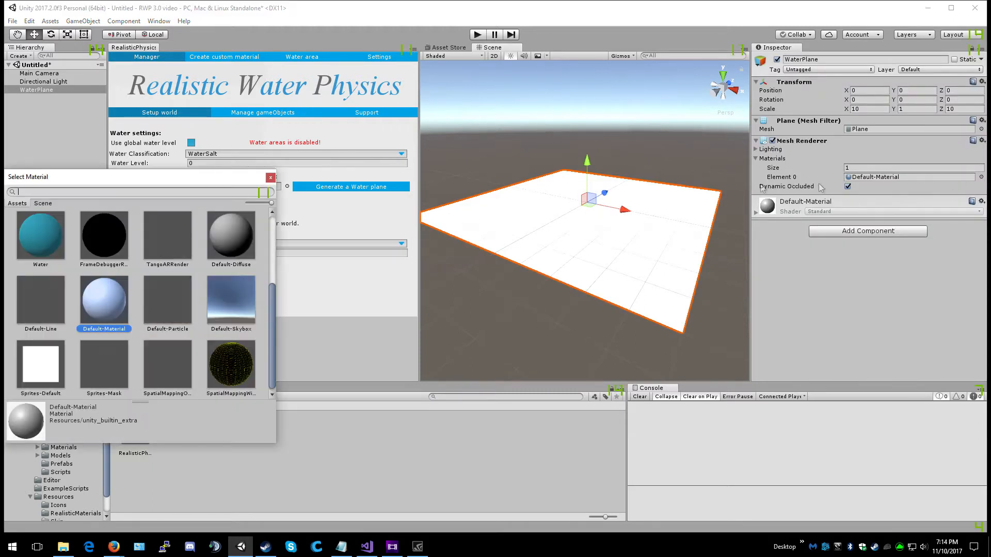
pyautogui.click(39, 237)
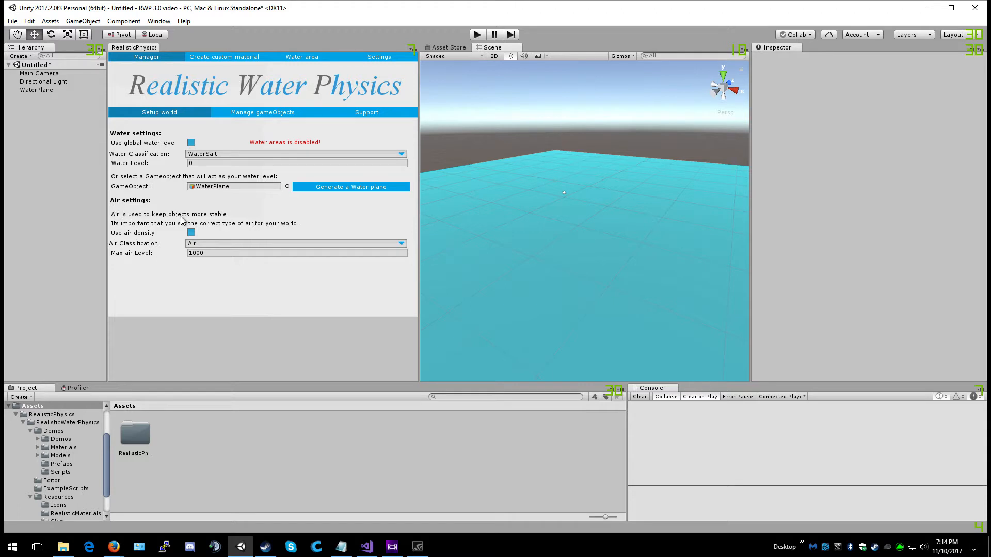
pyautogui.click(191, 233)
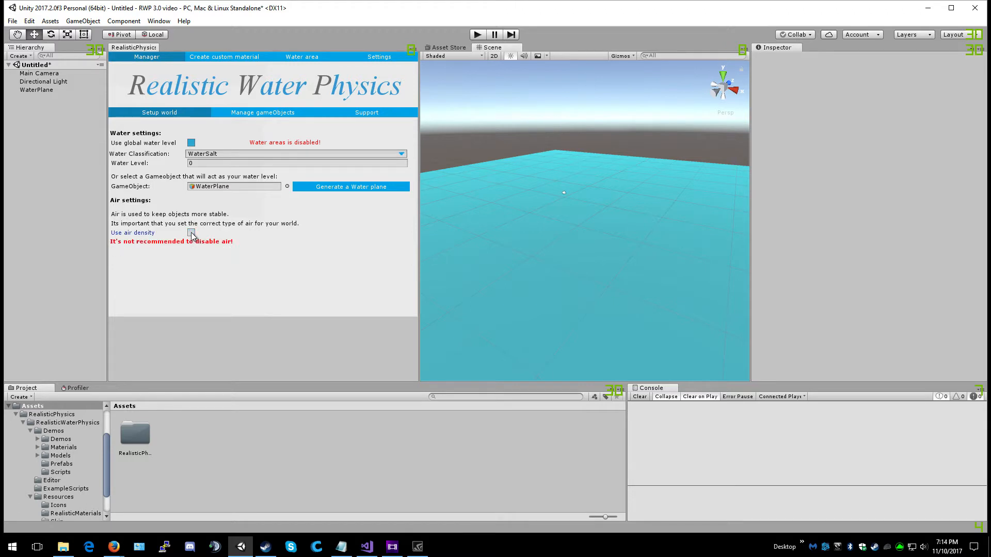
# Step: Re-enable air density and switch to the Manage gameObjects section
pyautogui.click(191, 233)
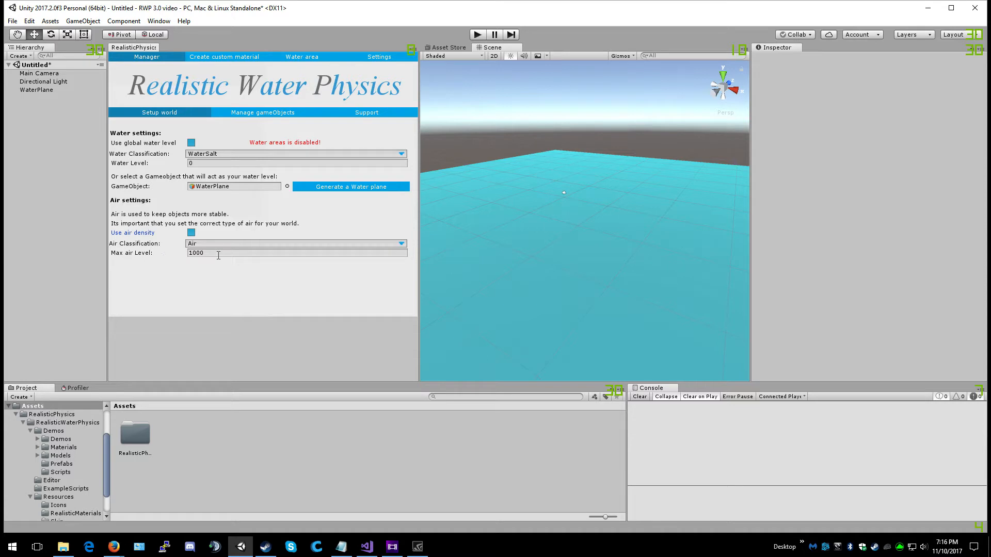
pyautogui.click(262, 112)
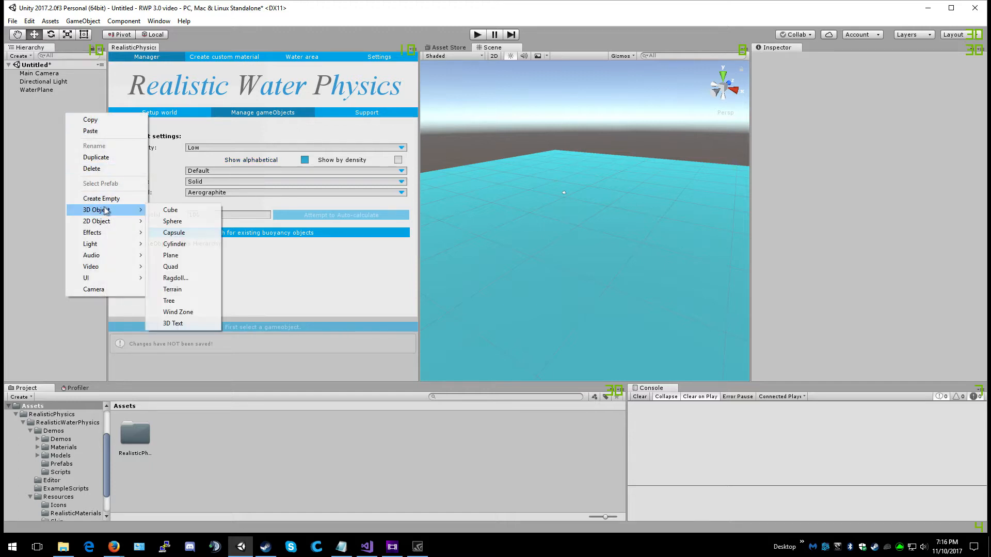
# Step: Add a Cube above the water and show its Floating Quality options
pyautogui.click(170, 210)
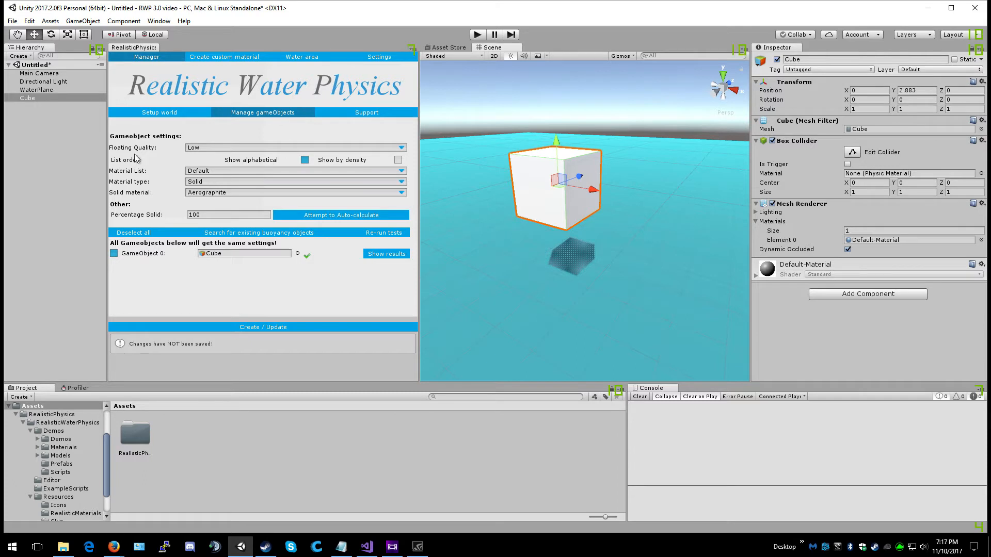
pyautogui.moveTo(161, 156)
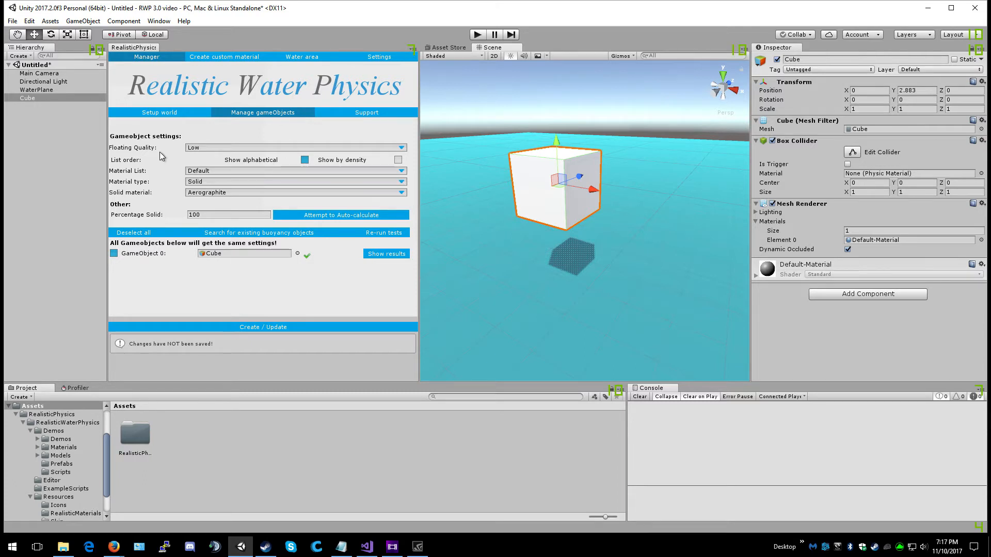
pyautogui.click(293, 147)
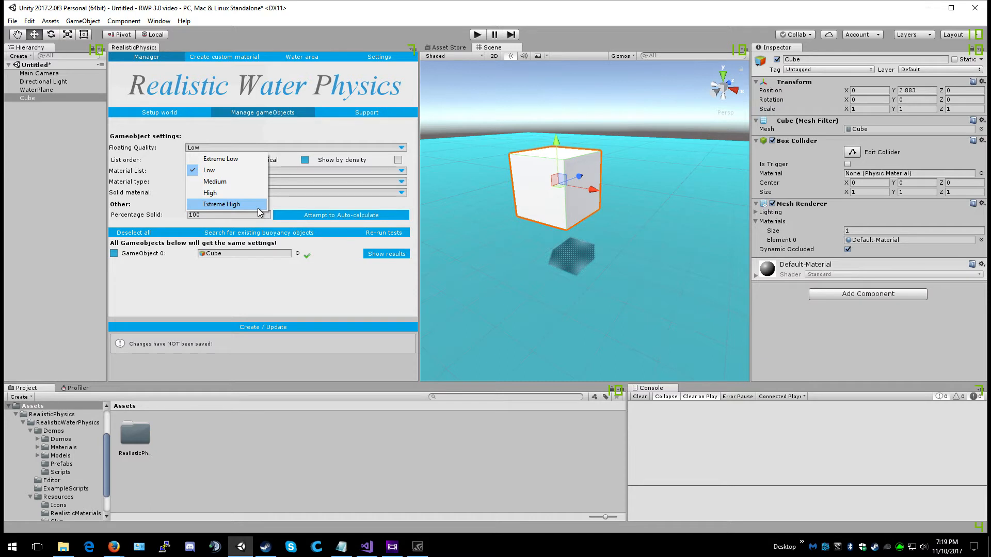
# Step: Give the Cube Medium floating quality, the Default material list, and solid material Oak
pyautogui.click(214, 181)
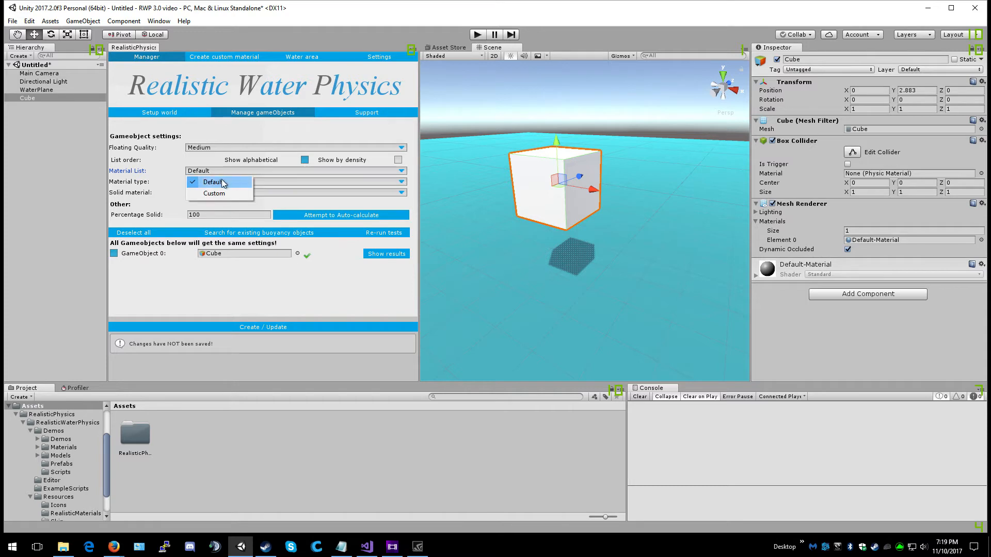
pyautogui.moveTo(225, 185)
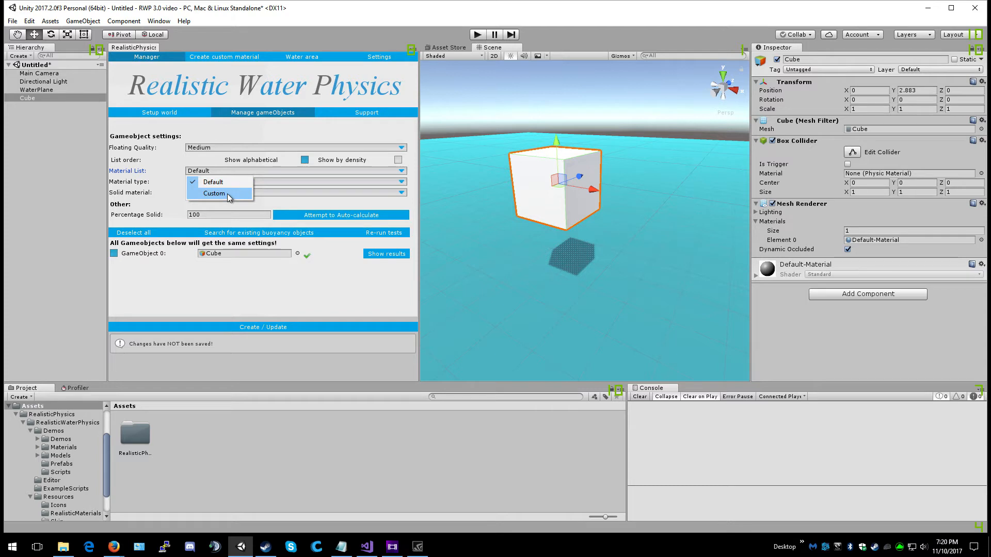
pyautogui.click(214, 193)
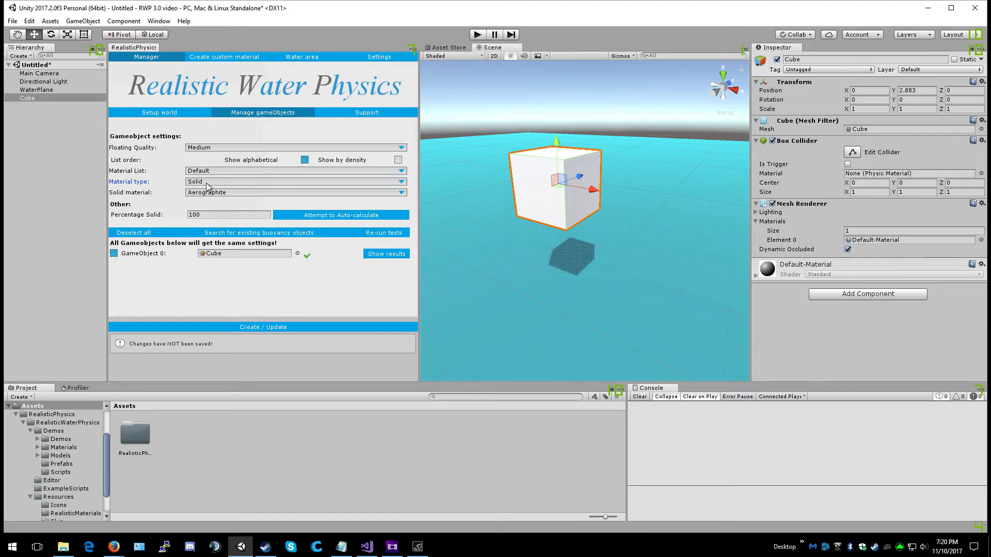
pyautogui.moveTo(205, 200)
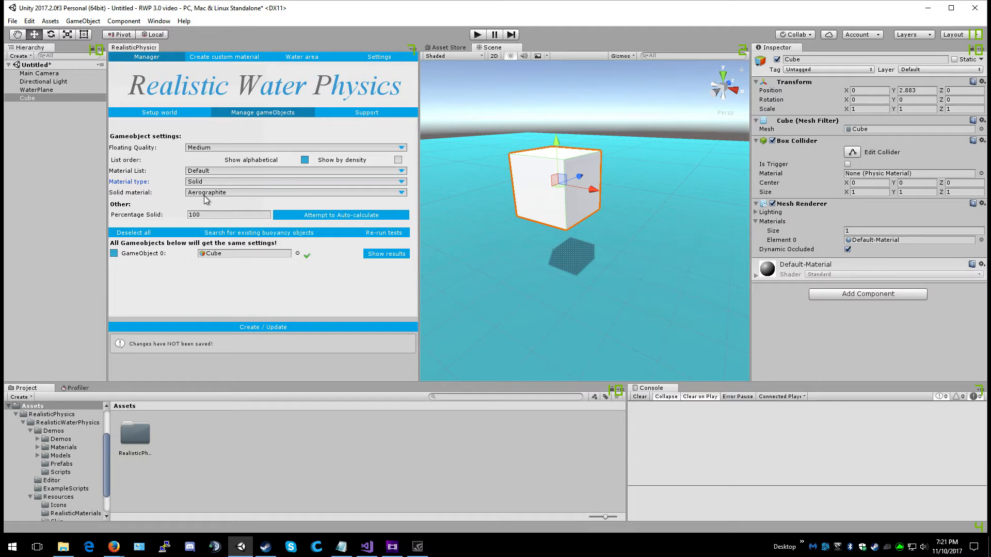
pyautogui.click(294, 192)
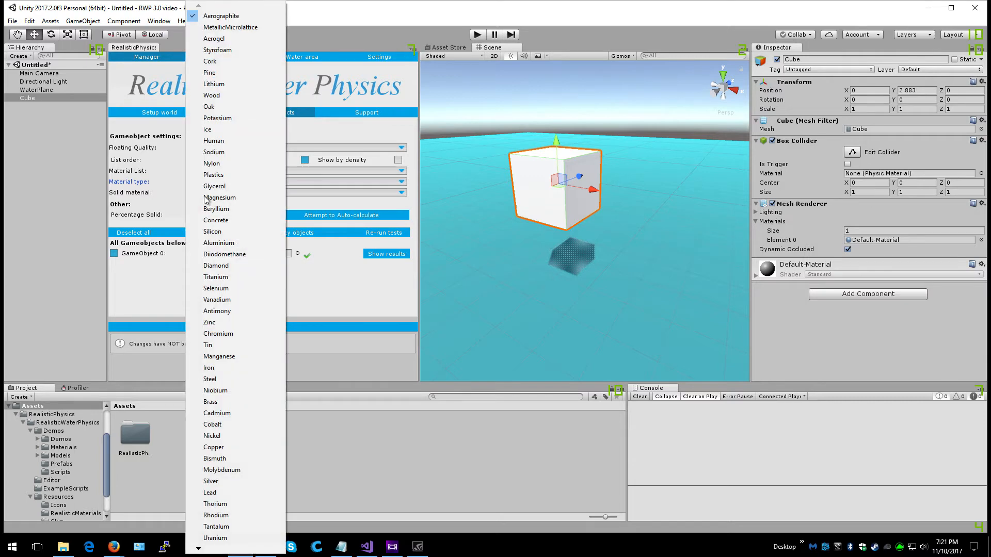
pyautogui.click(208, 107)
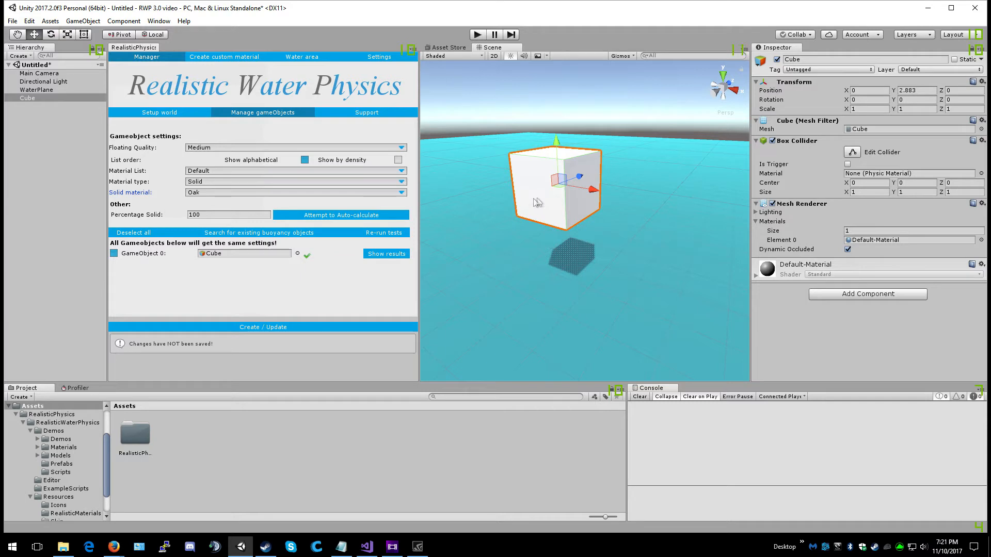
pyautogui.moveTo(169, 217)
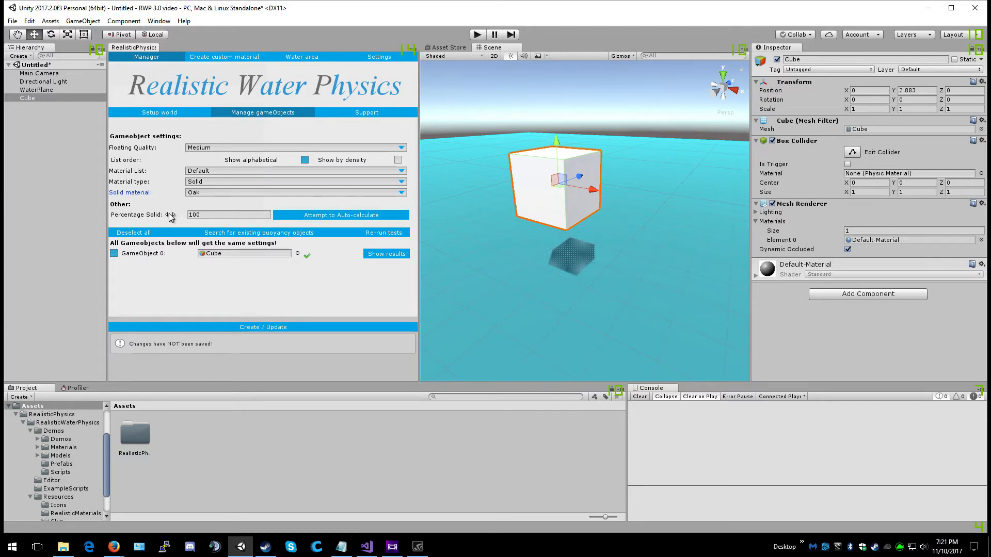
pyautogui.moveTo(319, 286)
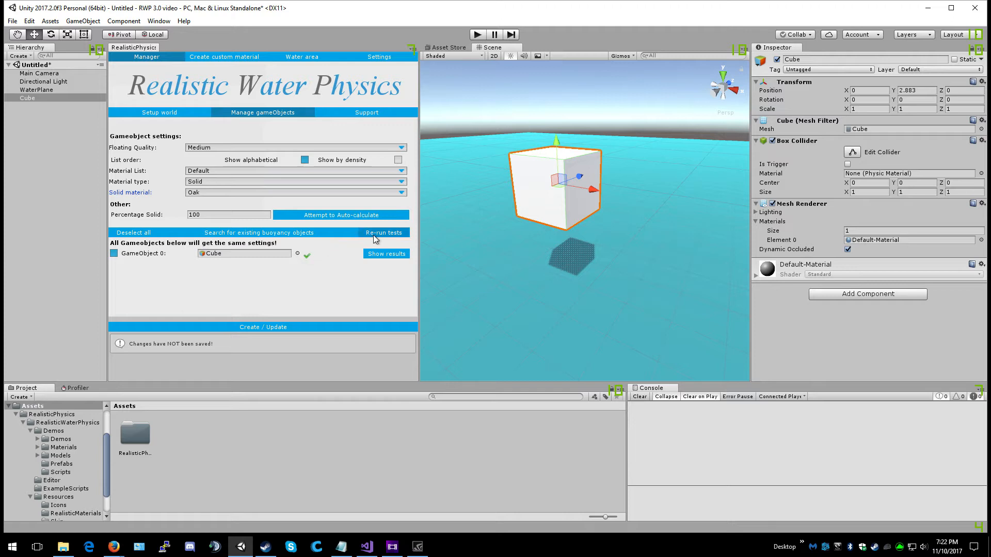
# Step: Confirm the Cube floats (mass ~710) and add the Realistic Buoyancy Object component
pyautogui.click(385, 254)
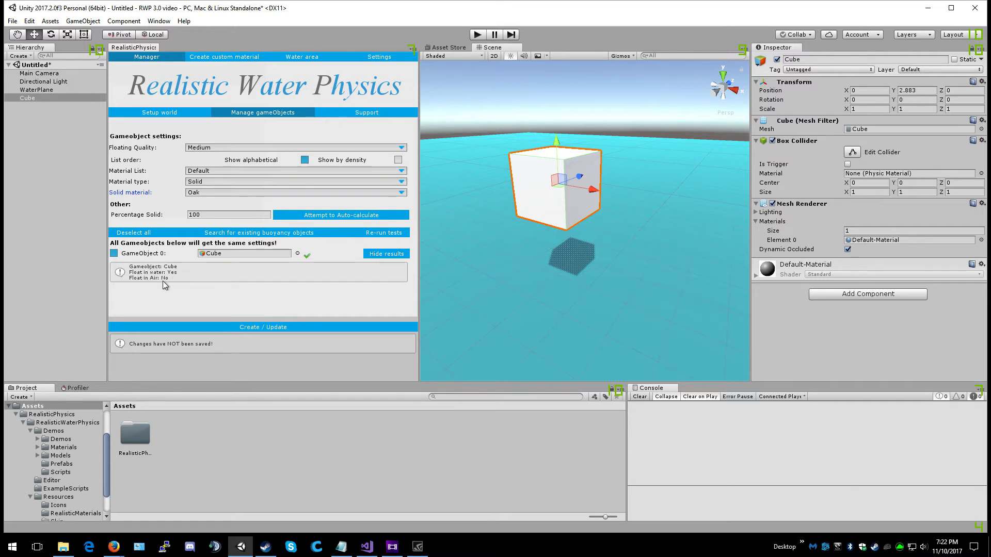
pyautogui.moveTo(169, 284)
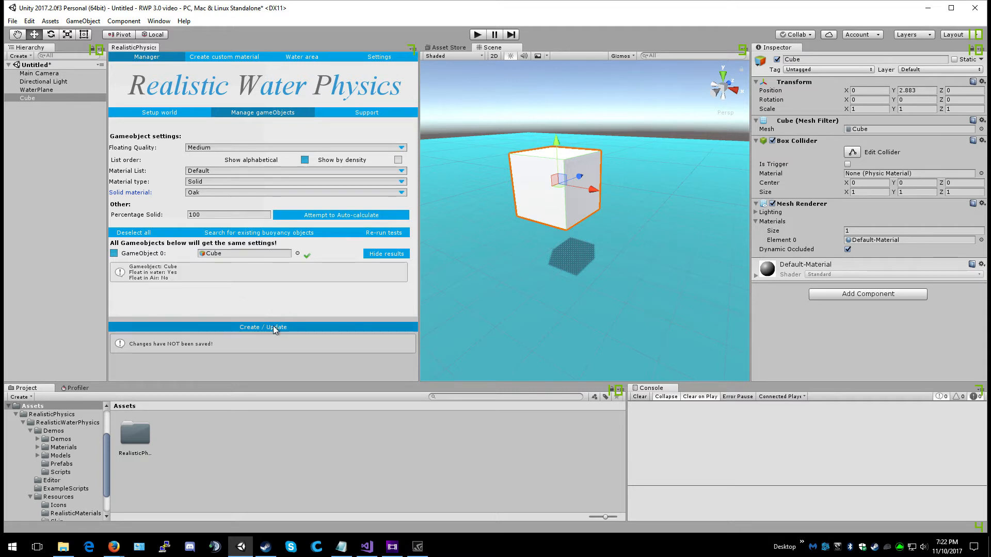
pyautogui.click(262, 326)
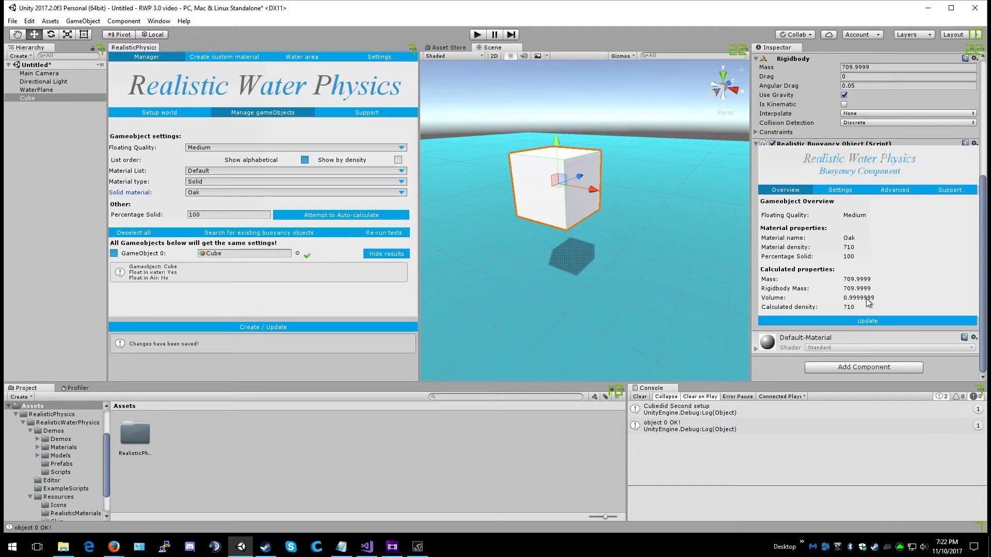
pyautogui.moveTo(881, 300)
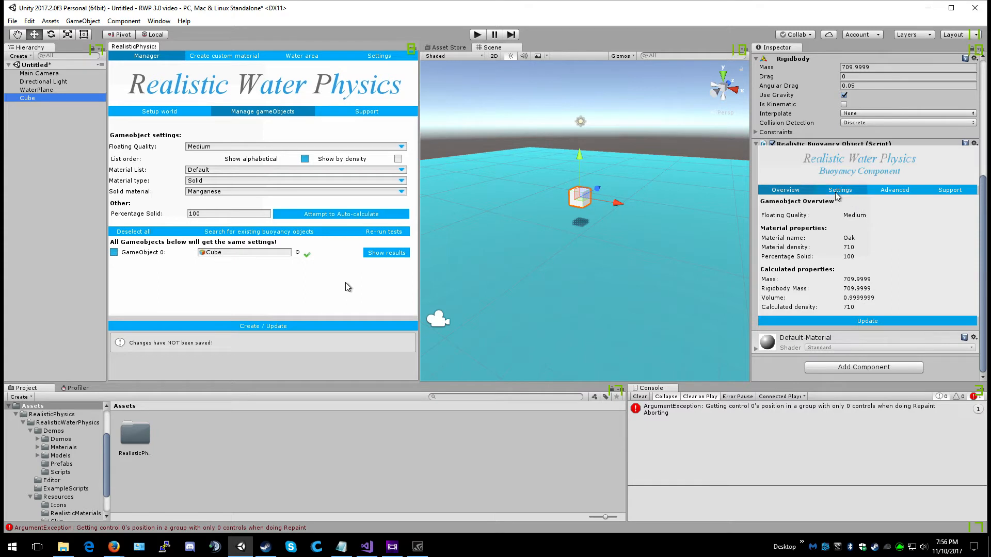
# Step: Review the Cube's buoyancy mass, solid percentage, damping and density settings, then apply Update
pyautogui.click(840, 189)
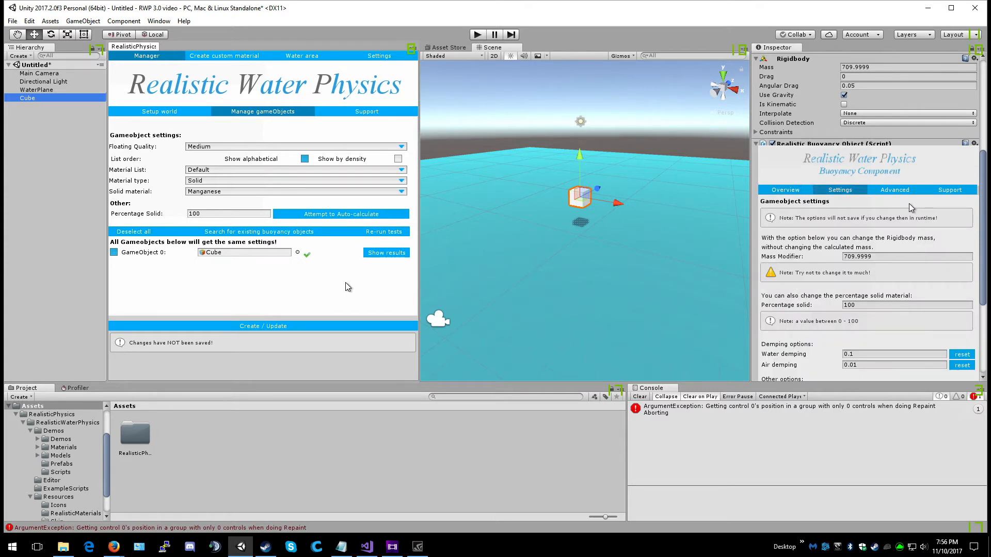
pyautogui.scroll(-3)
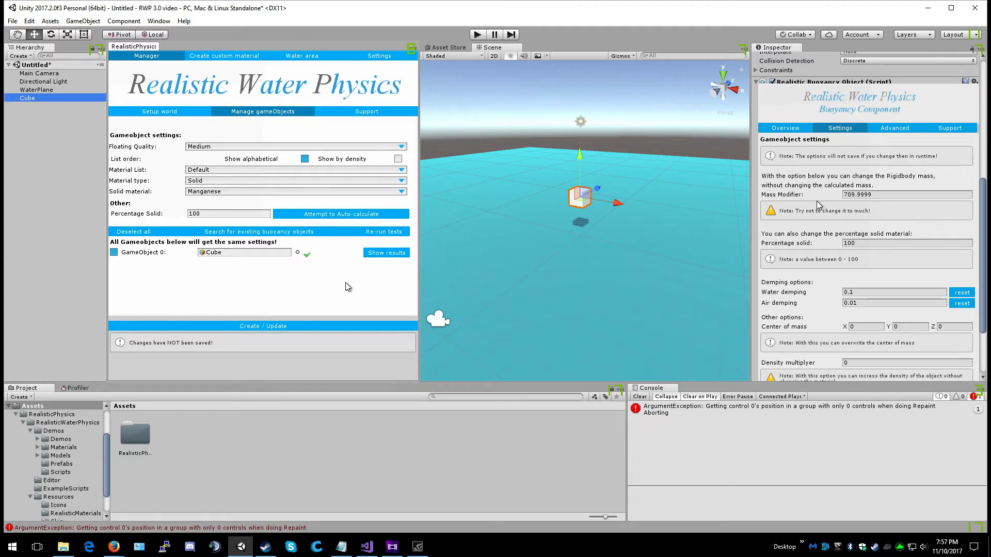
pyautogui.scroll(-3)
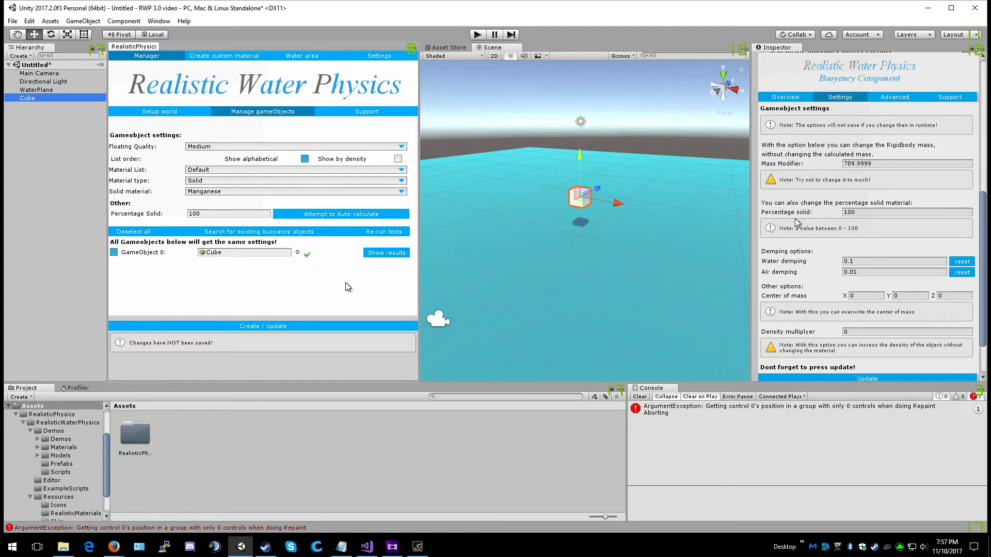
pyautogui.scroll(-3)
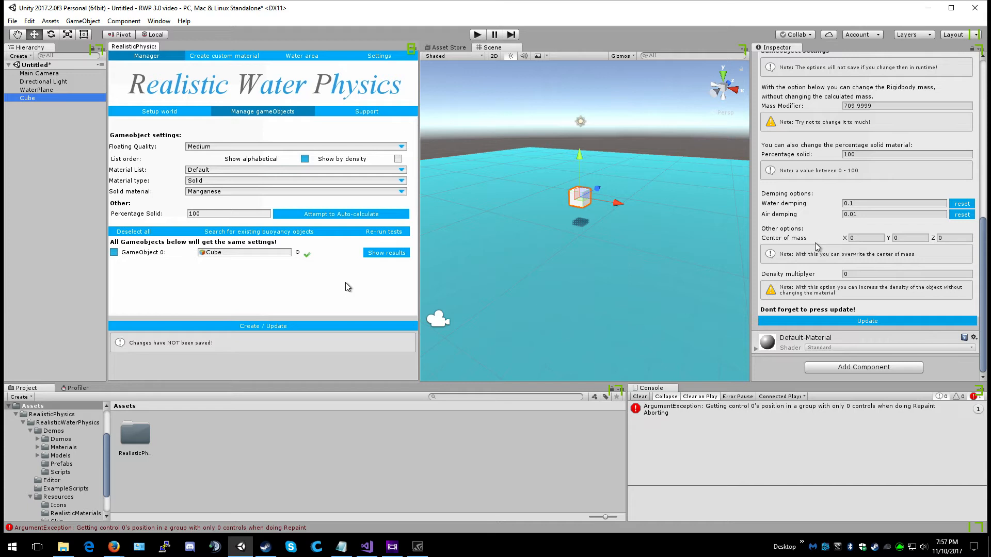
pyautogui.moveTo(825, 285)
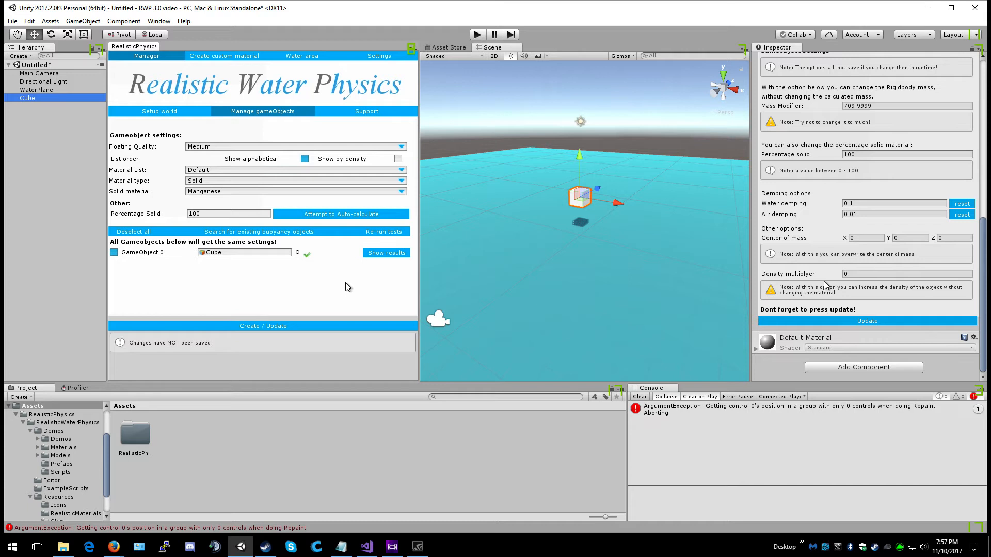
pyautogui.moveTo(894, 309)
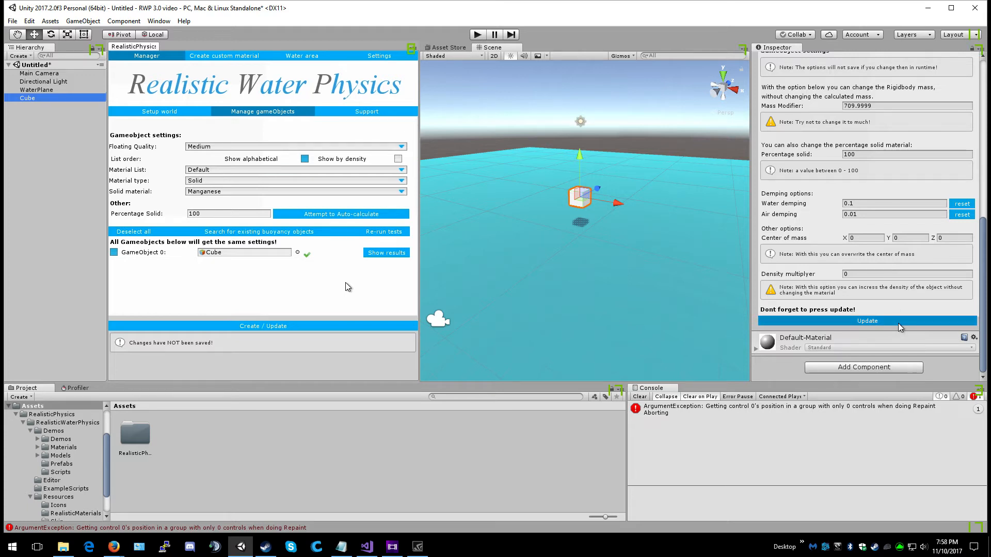
pyautogui.click(894, 182)
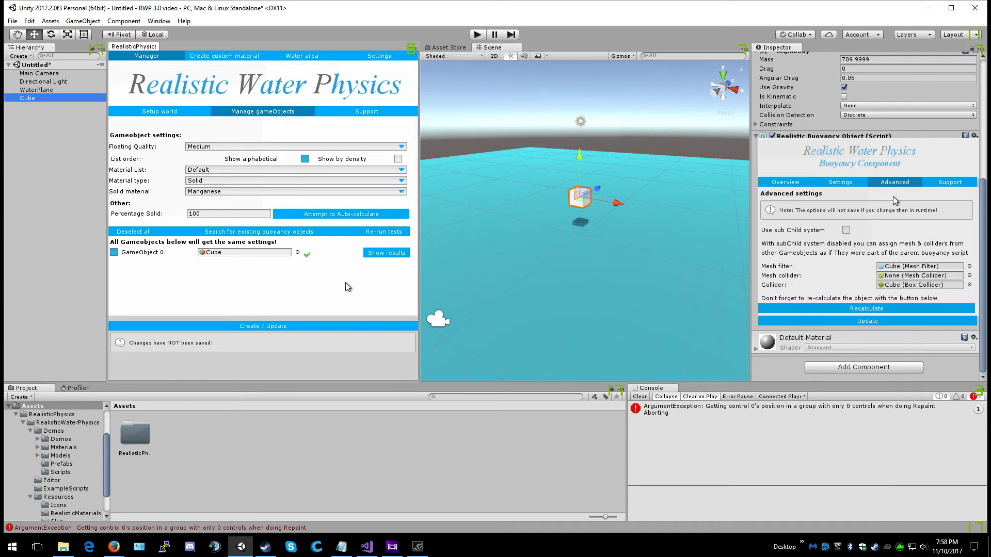
# Step: Show the component's support options and the Manager's list of supported water assets
pyautogui.click(949, 182)
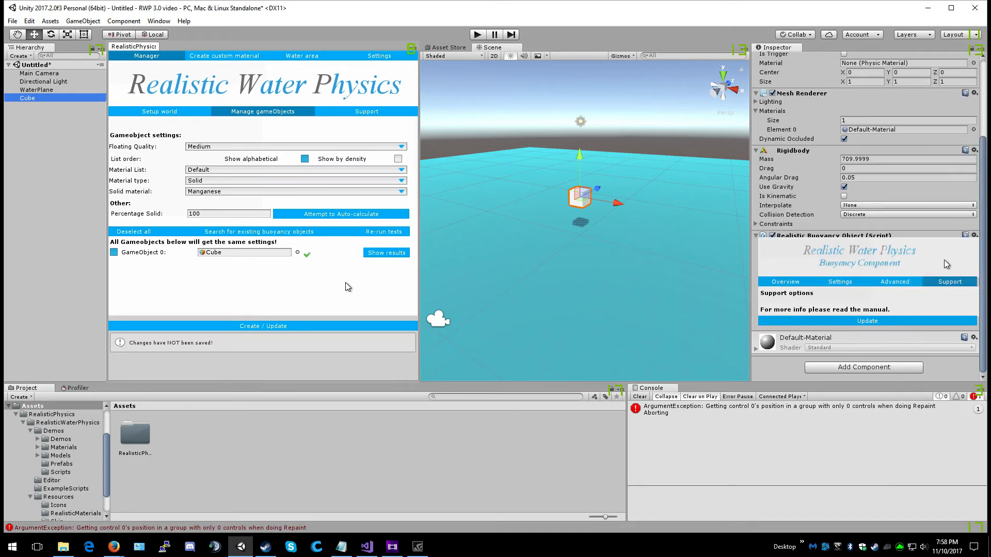
pyautogui.click(365, 112)
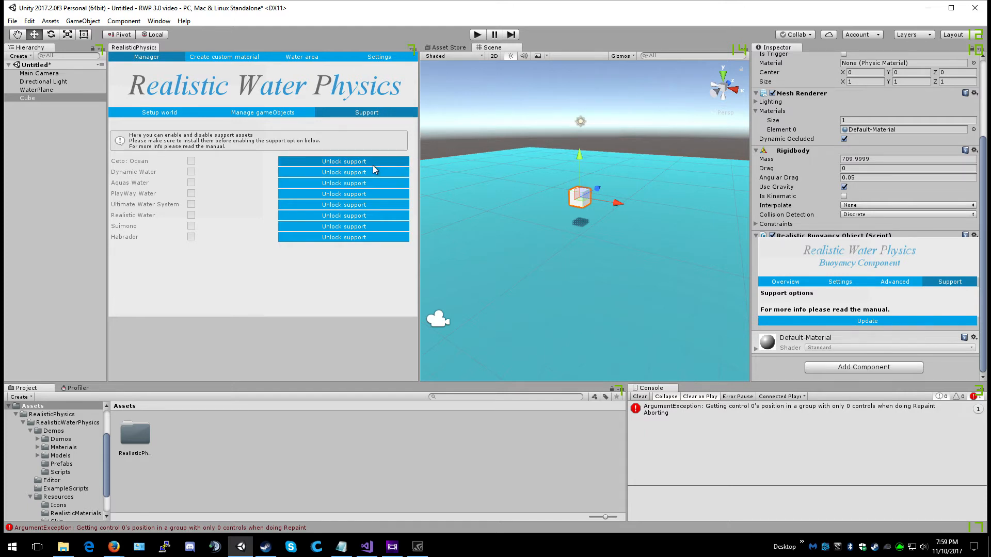
# Step: Create a solid custom material named Stone with density 1500
pyautogui.click(223, 56)
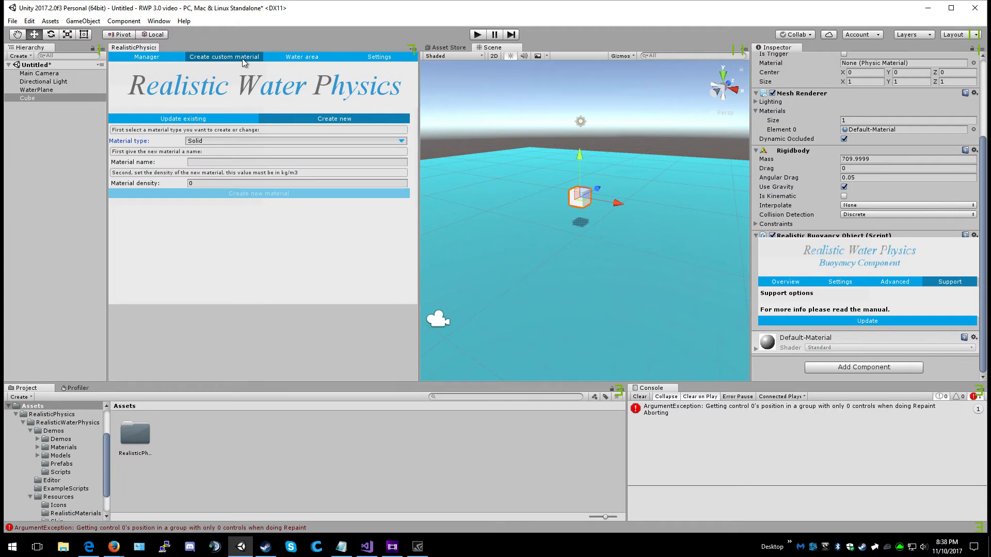
pyautogui.moveTo(231, 70)
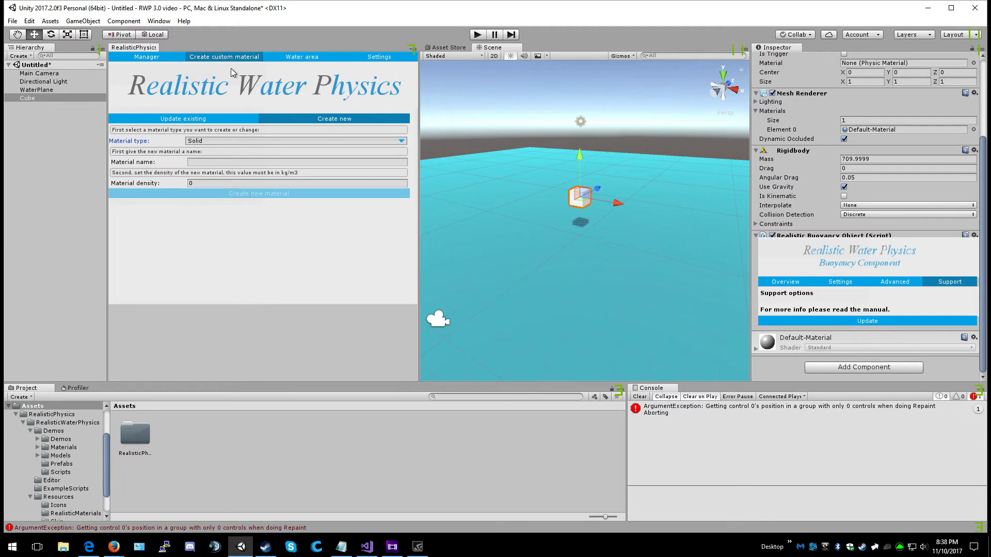
pyautogui.moveTo(276, 248)
pyautogui.write('Stone')
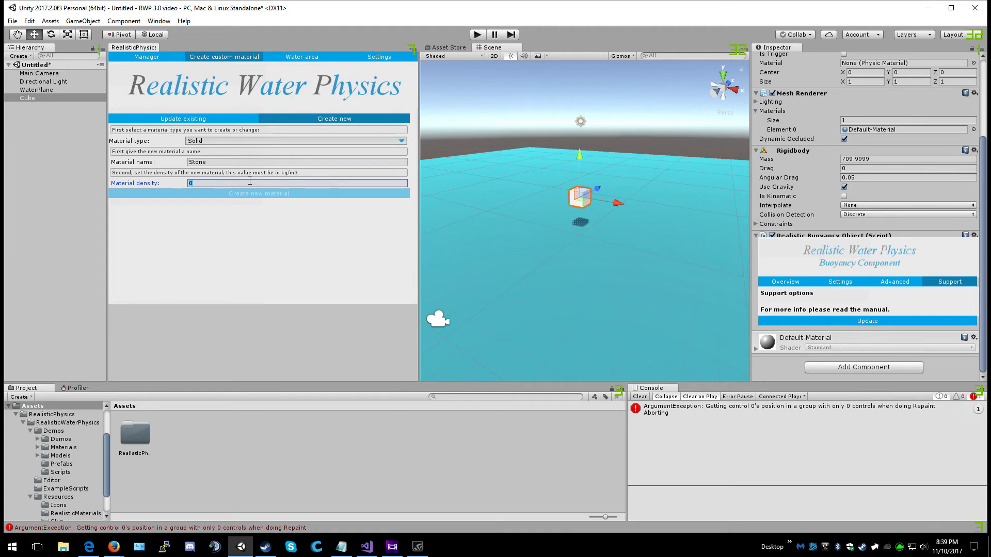
pyautogui.write('1500')
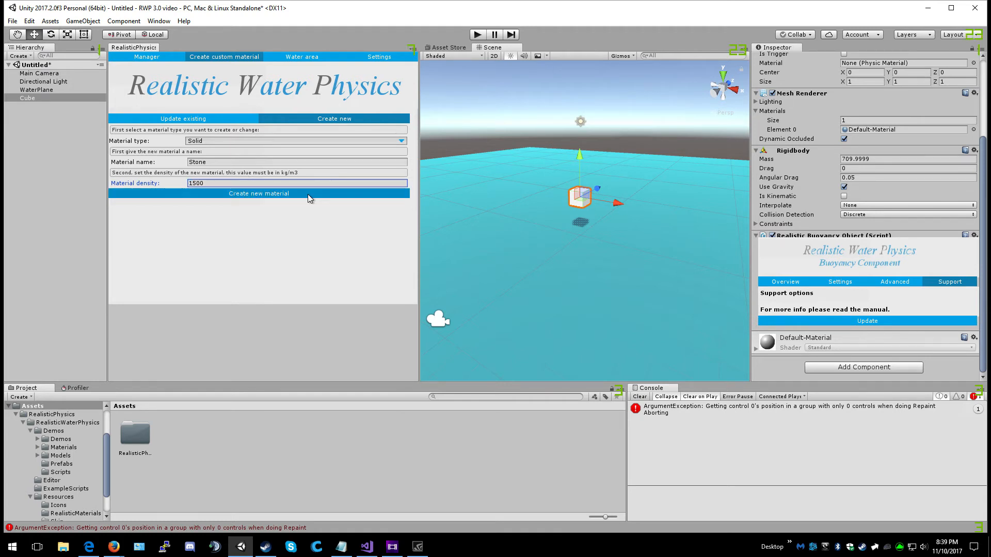
pyautogui.click(258, 193)
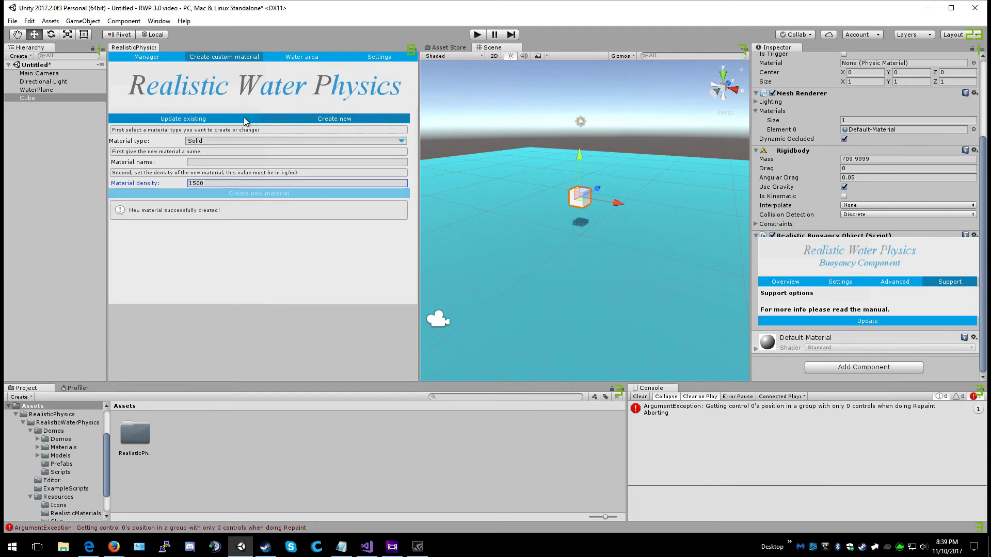
pyautogui.click(182, 119)
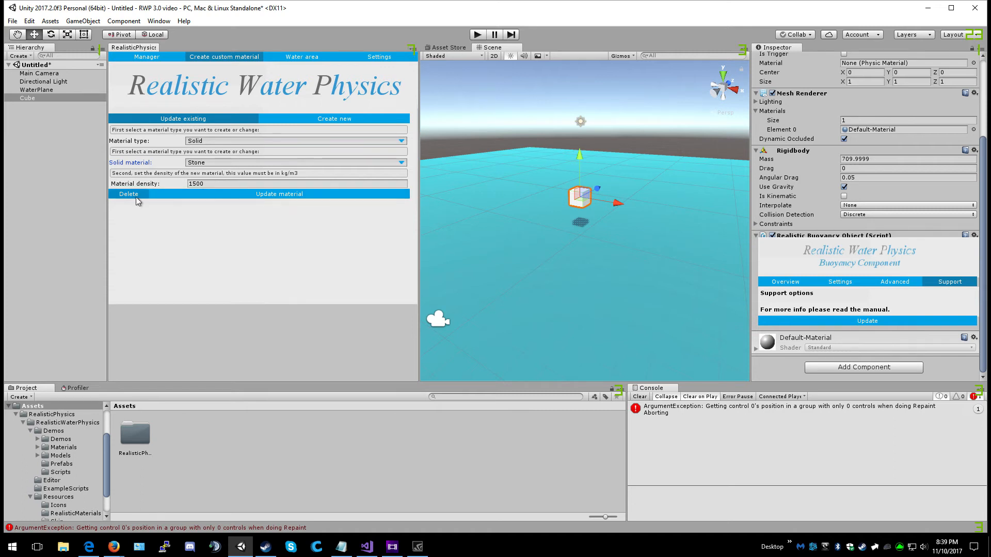
pyautogui.click(334, 119)
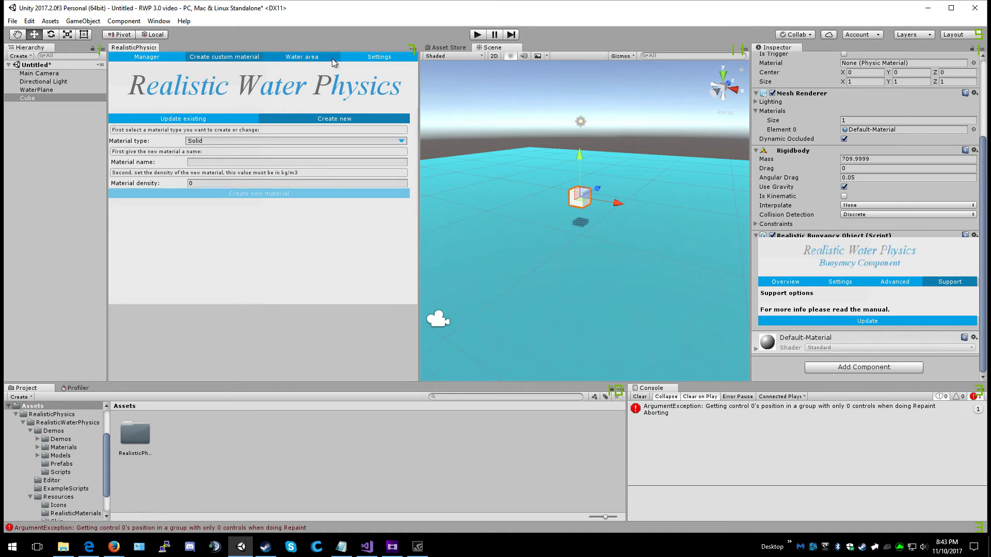
# Step: Uncheck Use global water level in Setup world, then return to the Water area setup
pyautogui.click(302, 56)
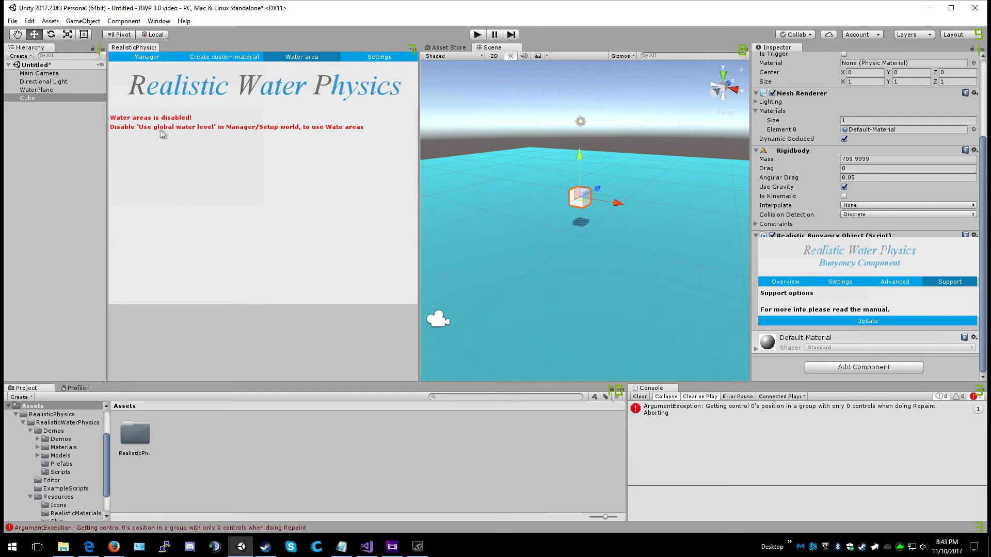
pyautogui.moveTo(240, 137)
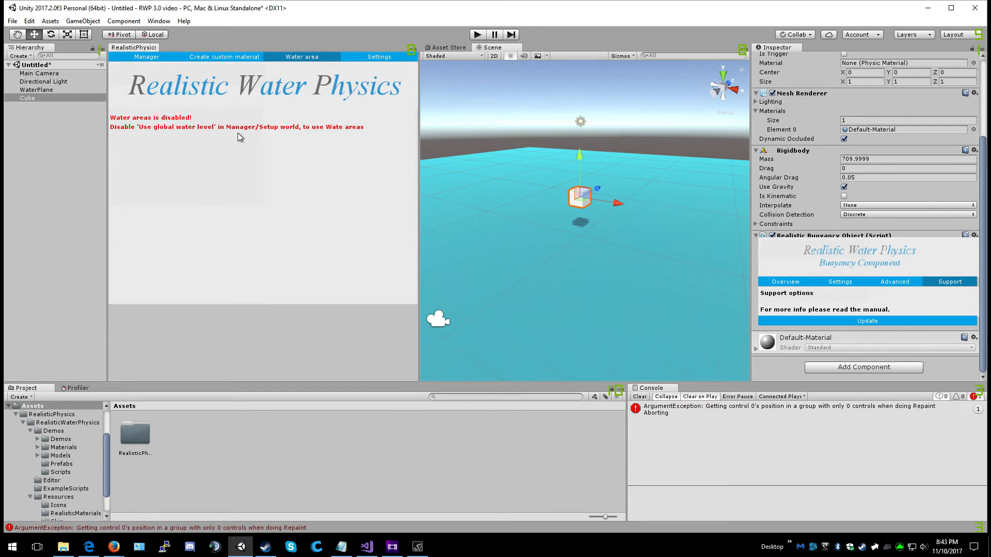
pyautogui.click(147, 56)
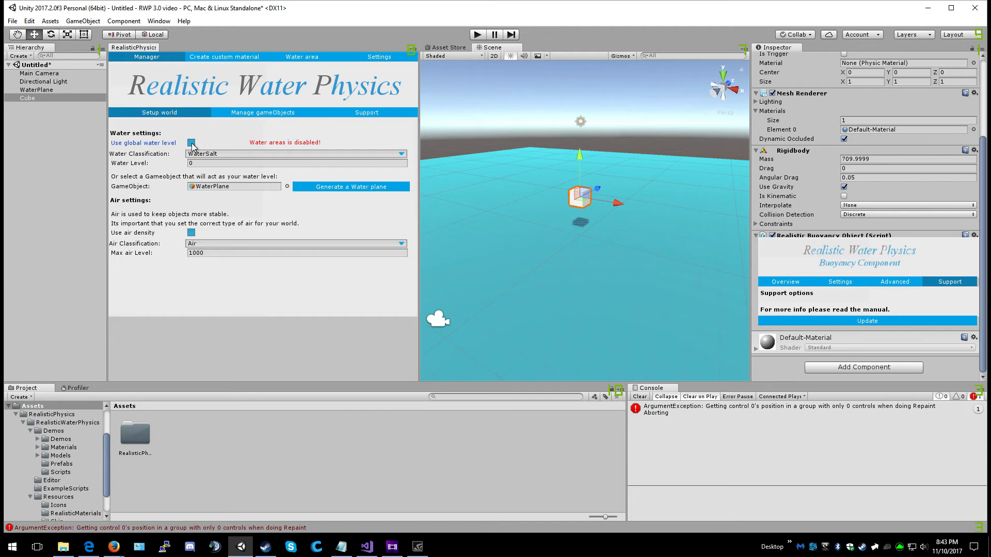
pyautogui.click(191, 142)
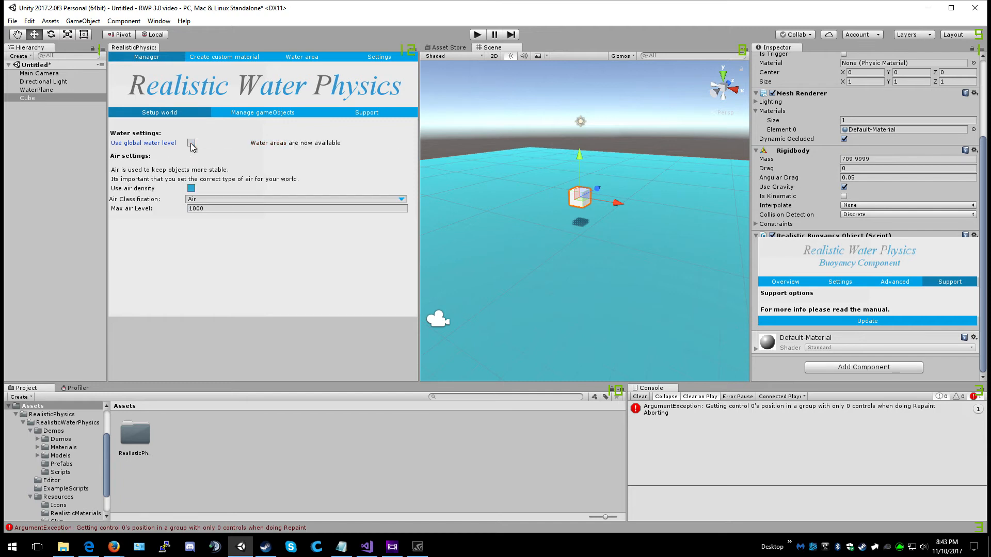
pyautogui.click(302, 56)
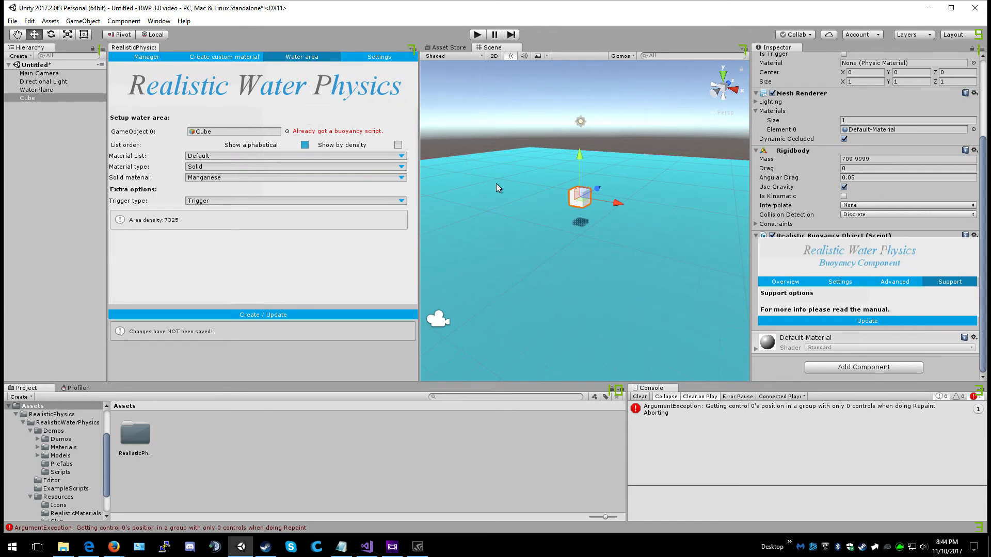
# Step: Add a new cube from the Hierarchy and stretch it into a tall 10 × 8.7 × 10 box
pyautogui.click(37, 89)
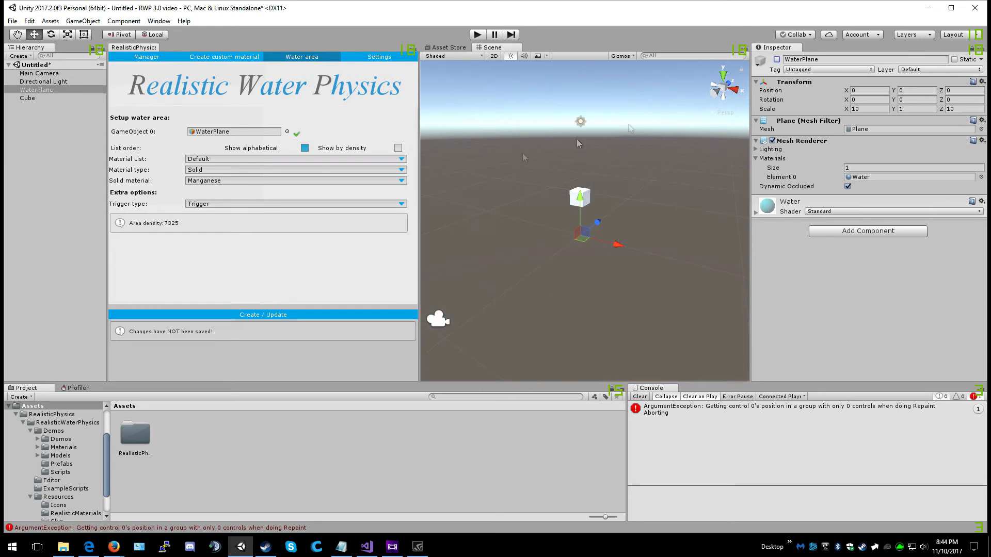
pyautogui.rightClick(36, 90)
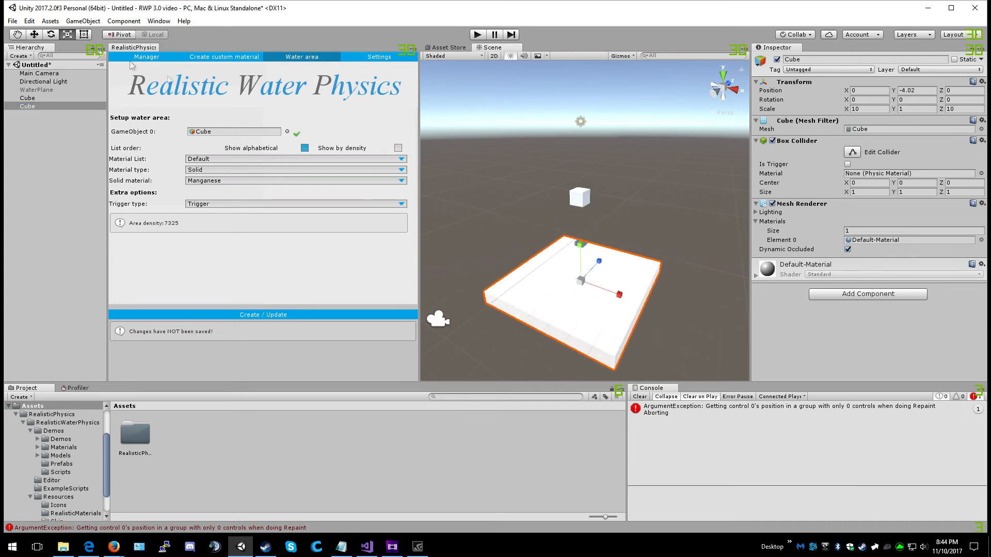
pyautogui.moveTo(577, 243); pyautogui.dragTo(578, 196)
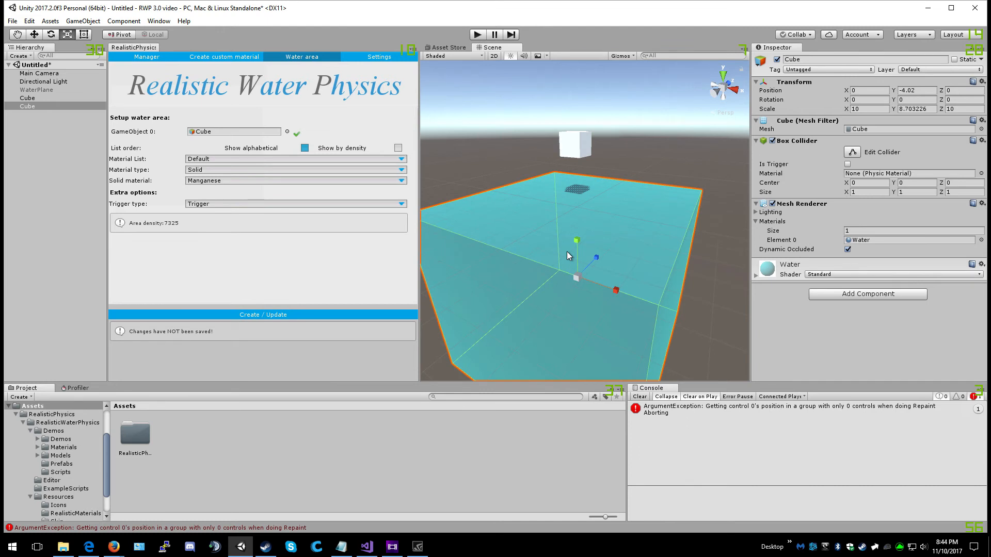
pyautogui.moveTo(546, 272)
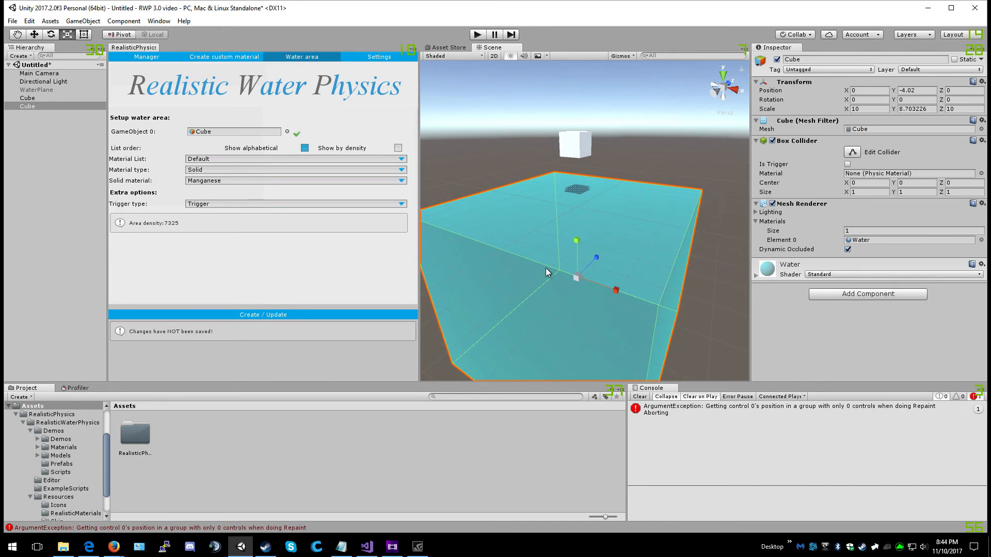
pyautogui.moveTo(546, 275)
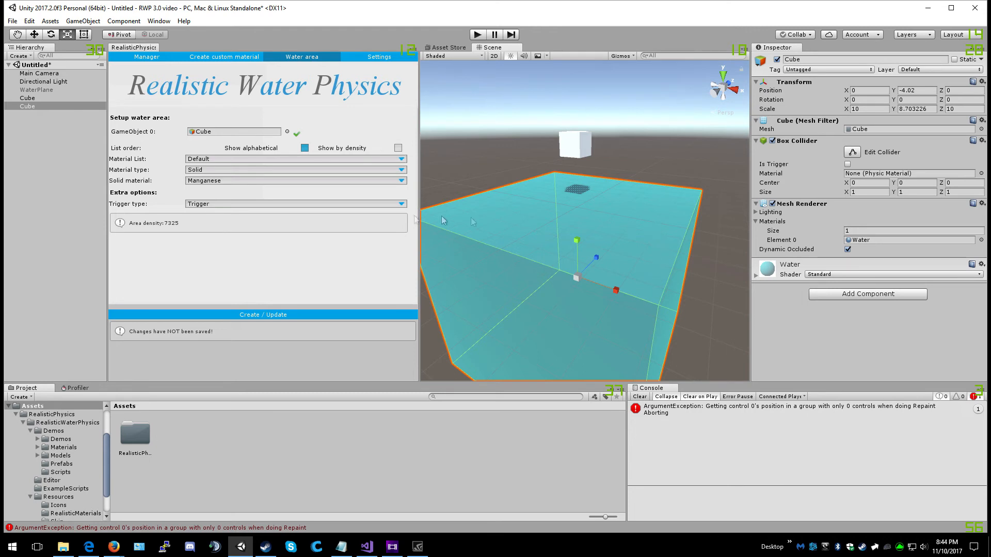
pyautogui.moveTo(122, 165)
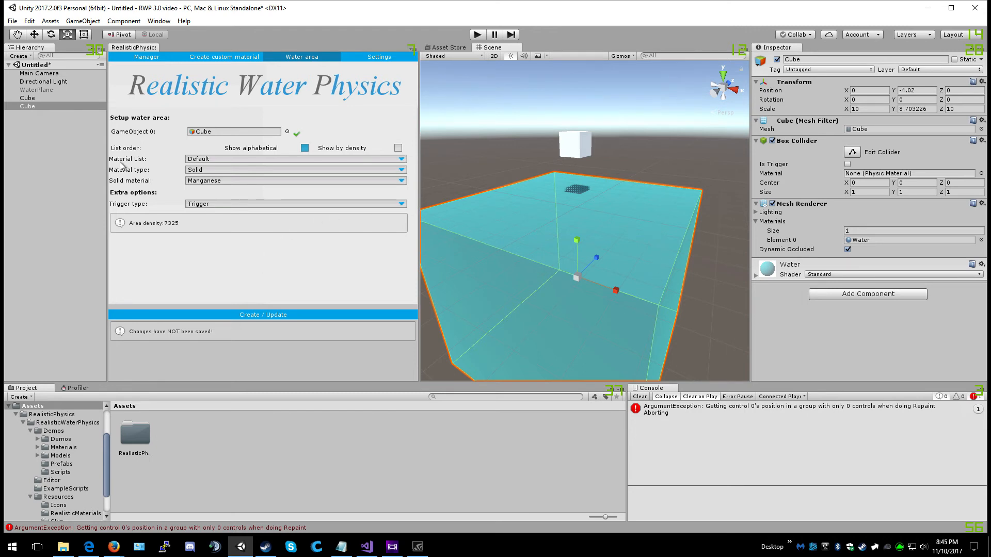
pyautogui.moveTo(211, 164)
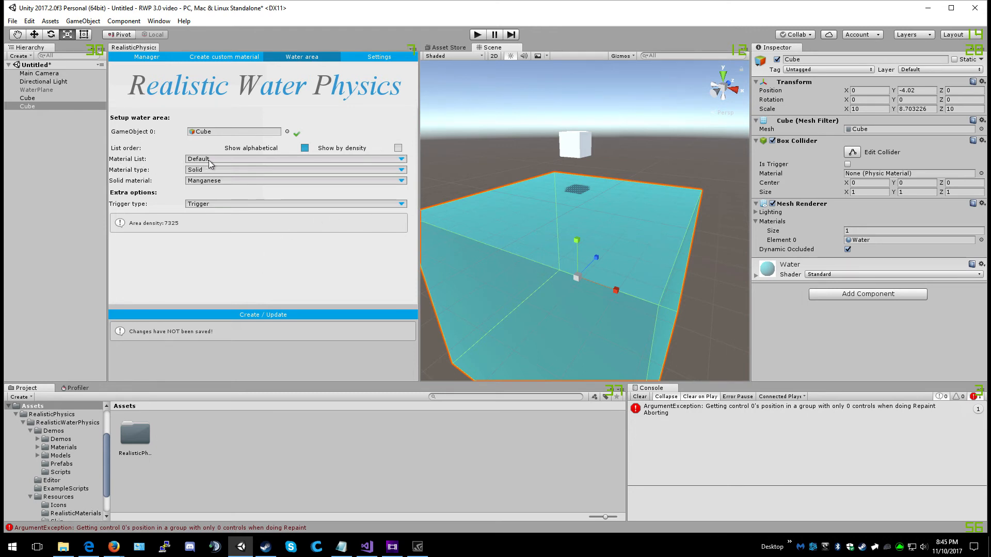
# Step: Give the water area the Default material list, Liquids type and WaterSalt, keeping Trigger type
pyautogui.click(296, 158)
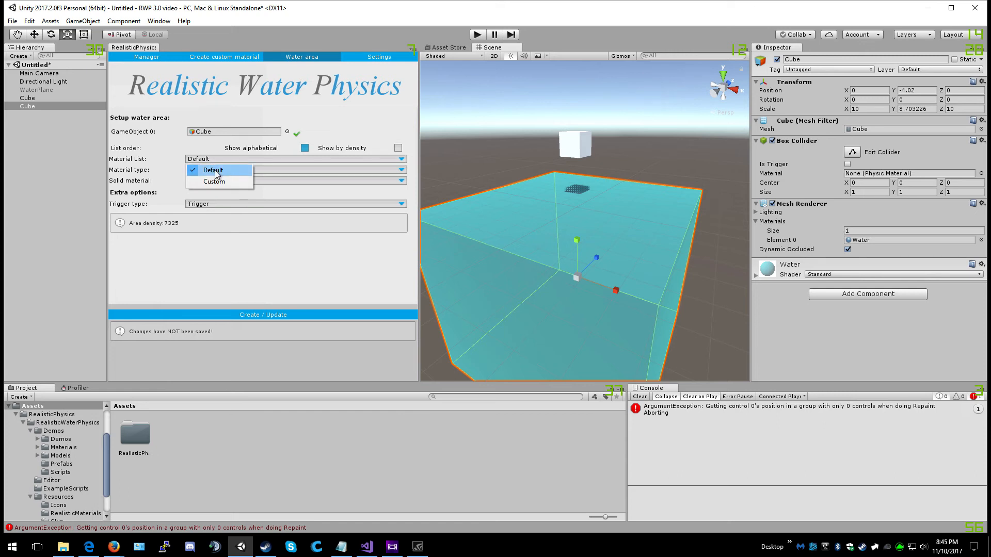
pyautogui.click(218, 169)
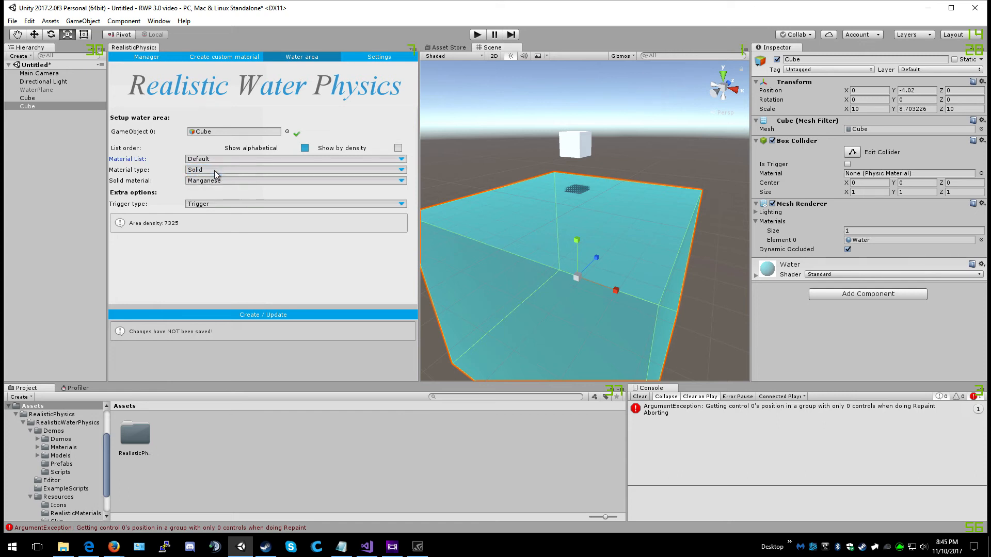
pyautogui.click(294, 169)
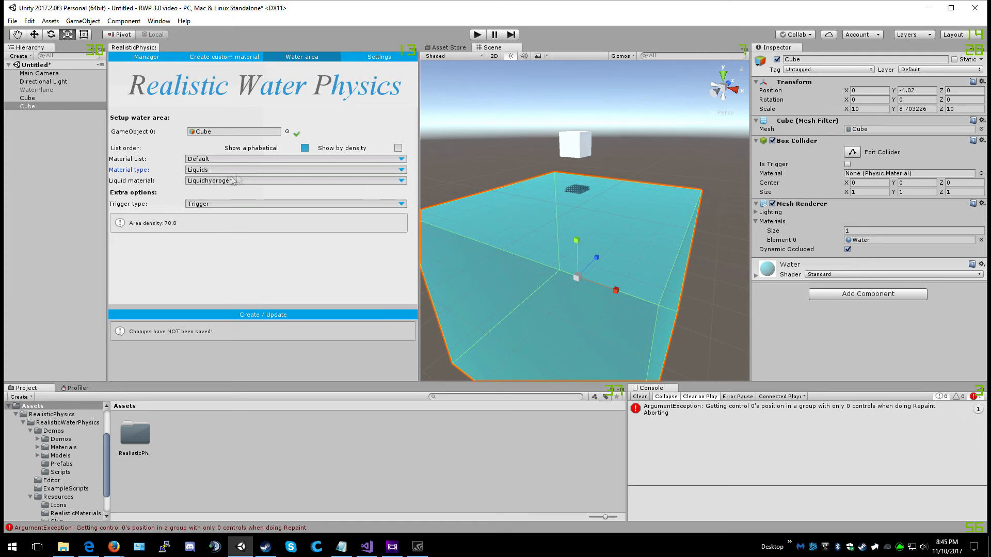
pyautogui.click(232, 351)
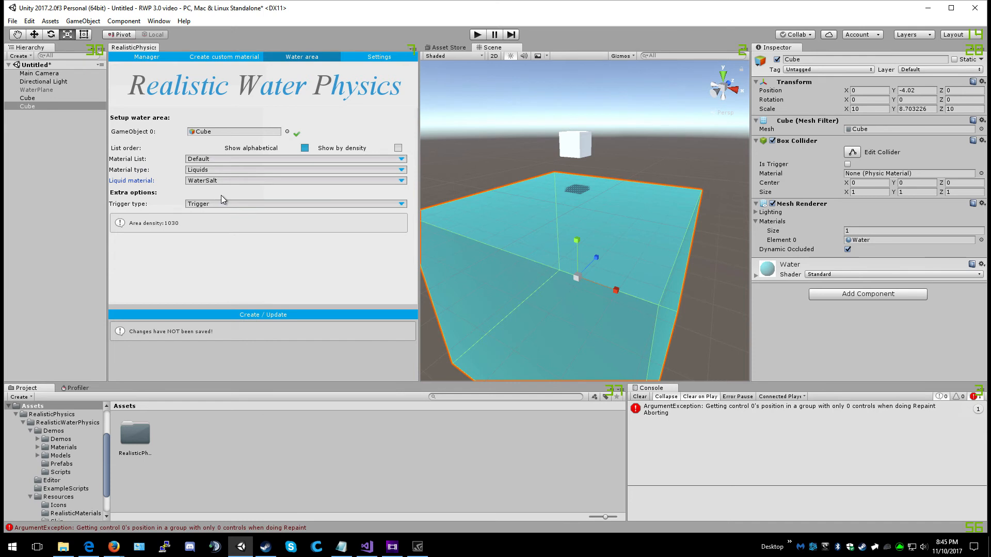
pyautogui.click(294, 203)
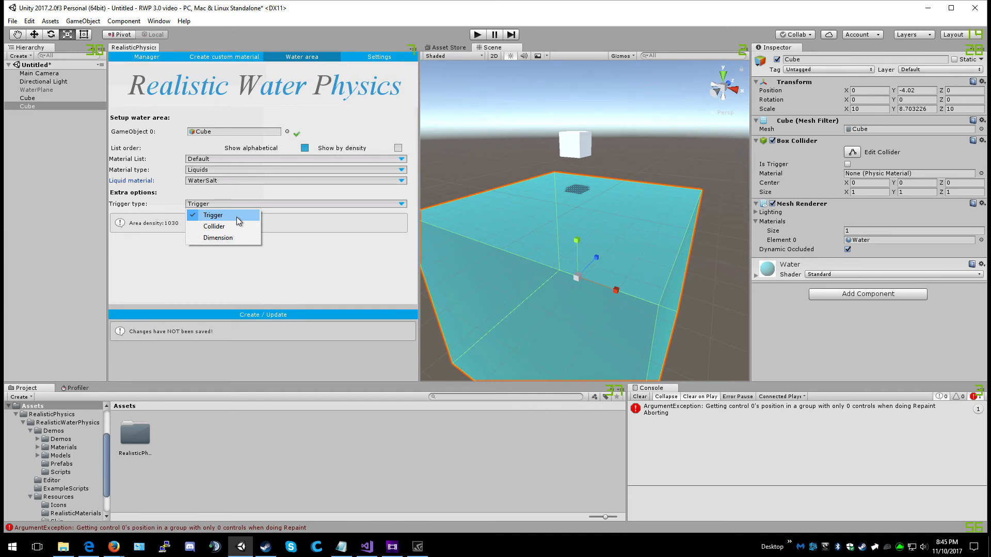
pyautogui.moveTo(213, 226)
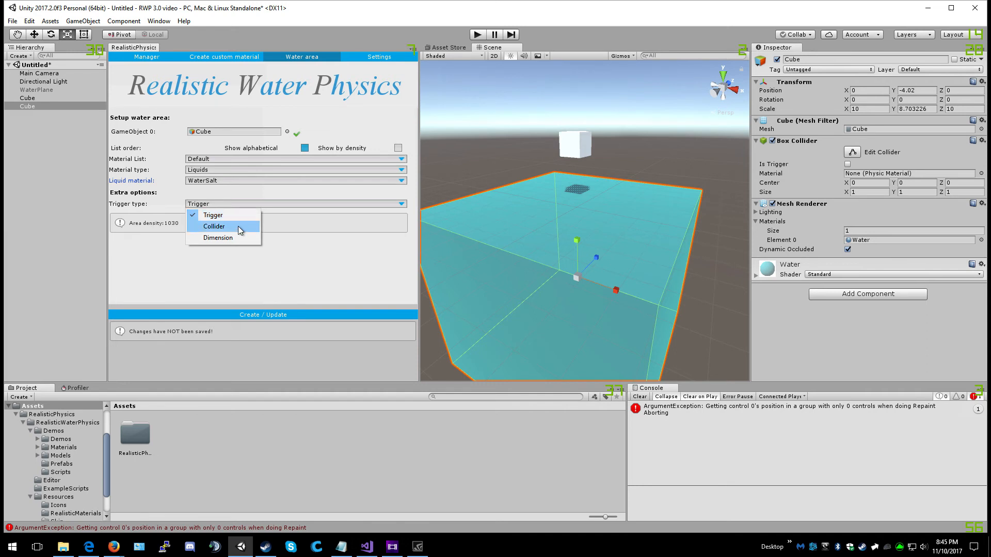
pyautogui.moveTo(217, 238)
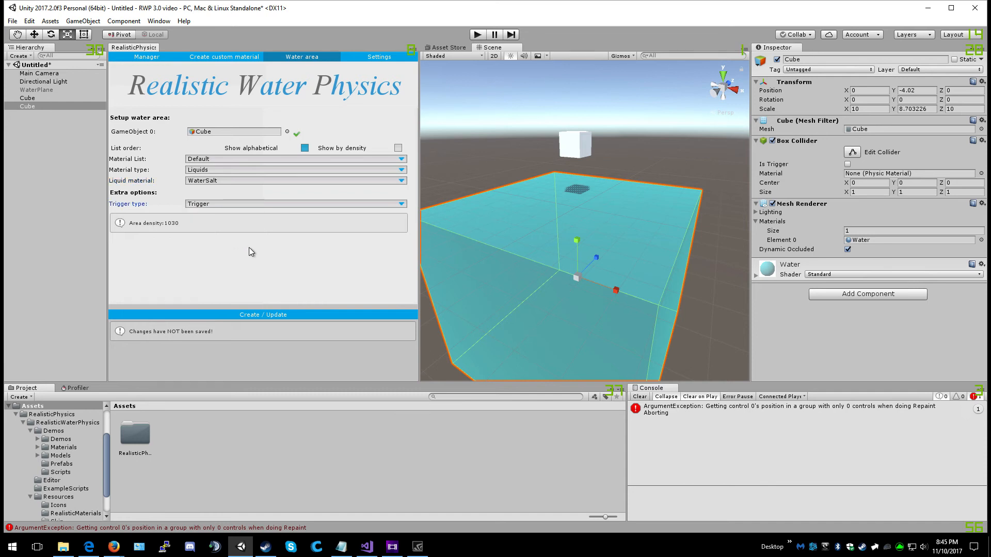
# Step: Create the Realistic Water Area on the cube and view its Support page
pyautogui.click(262, 314)
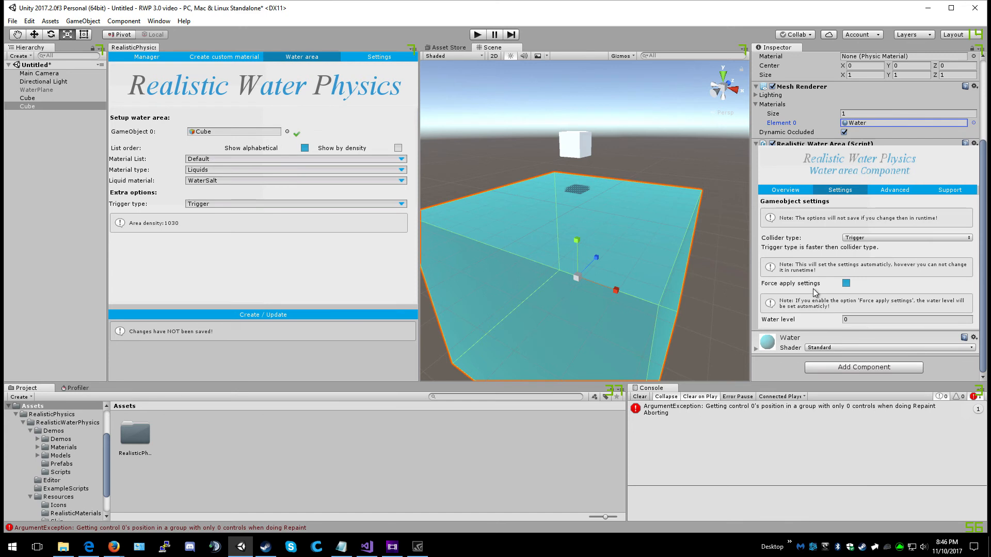
pyautogui.moveTo(845, 296)
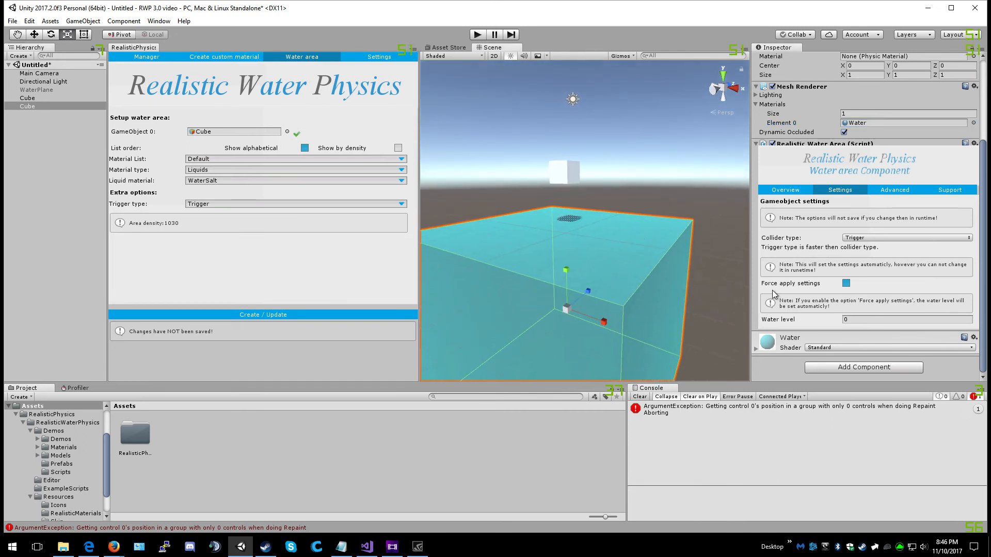
pyautogui.moveTo(782, 327)
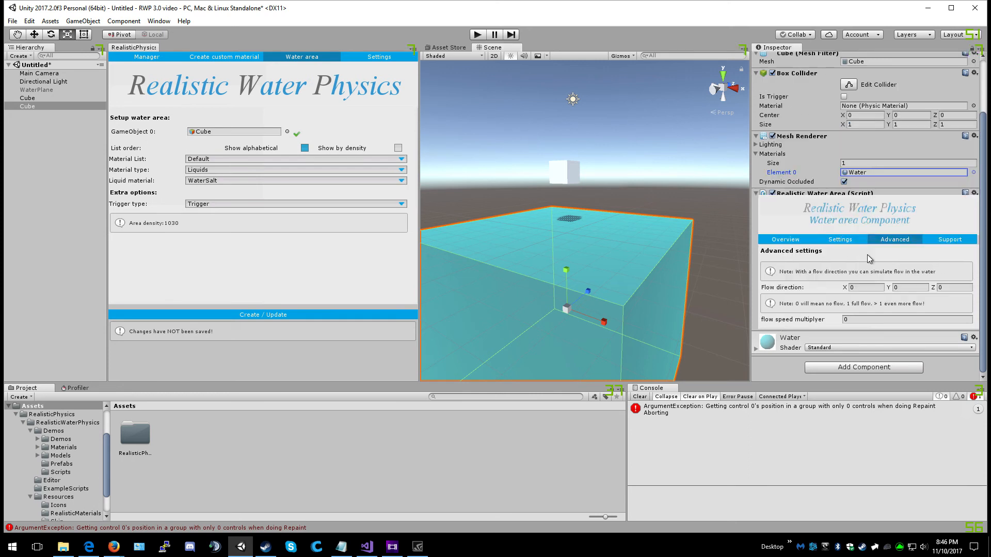
pyautogui.moveTo(862, 261)
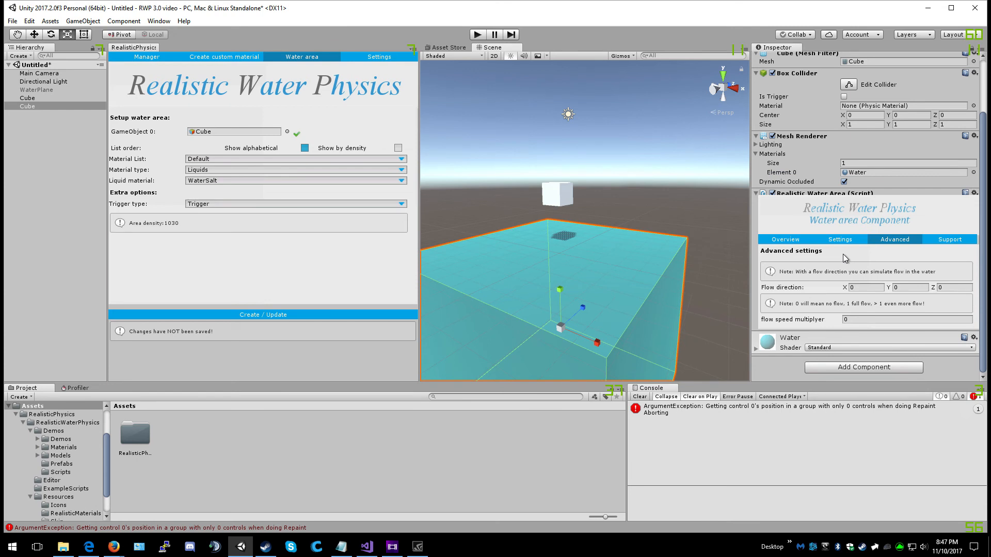
pyautogui.moveTo(745, 262)
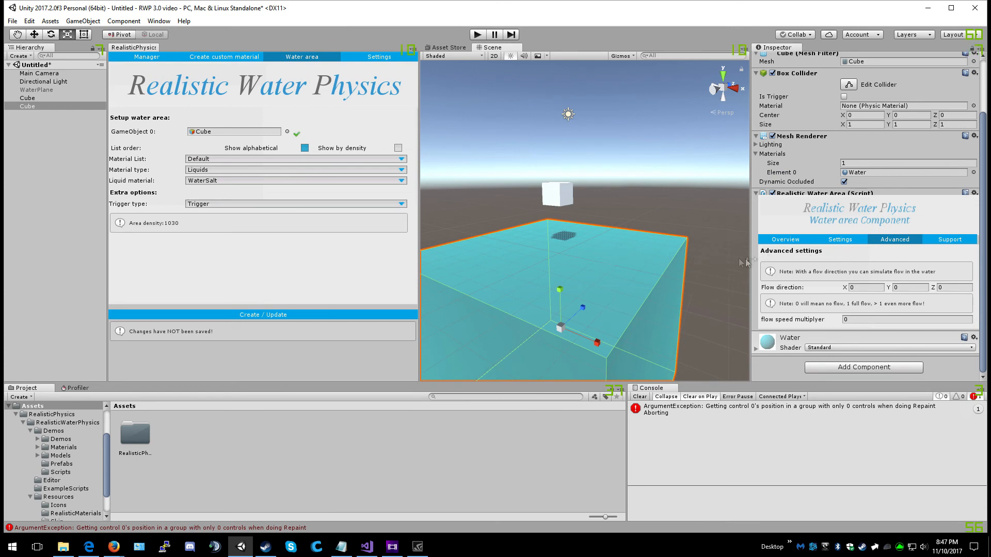
pyautogui.moveTo(811, 332)
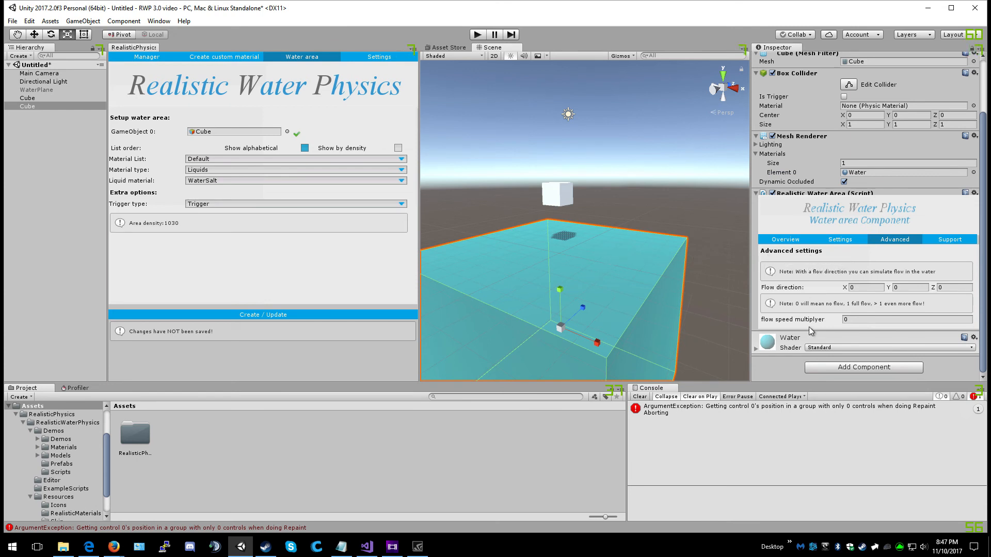
pyautogui.moveTo(659, 290)
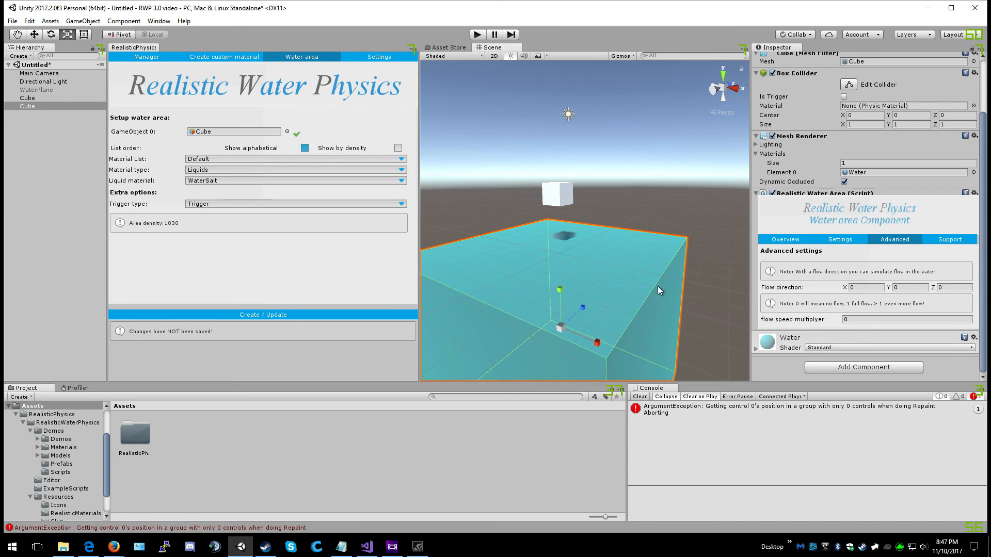
pyautogui.click(949, 293)
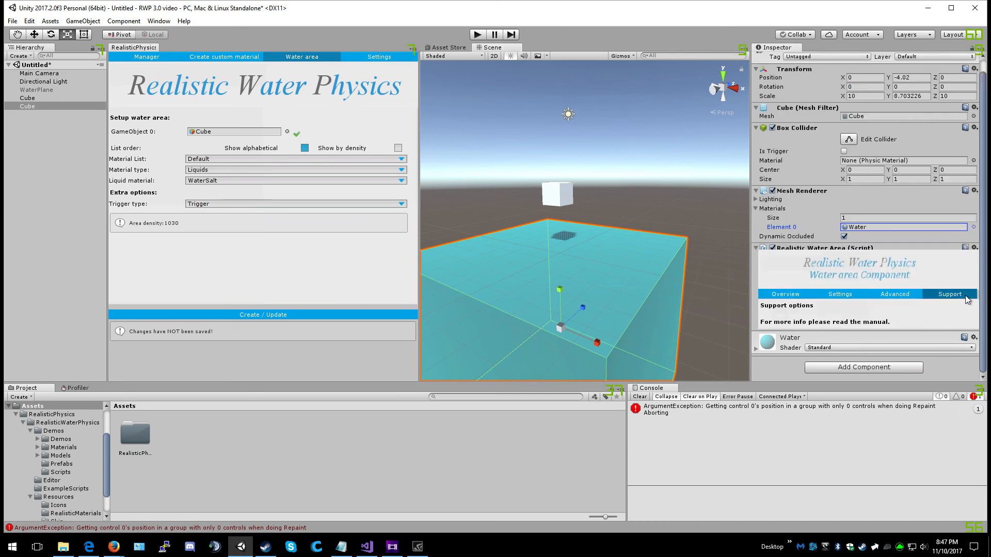
# Step: Uncheck Enable custom skin on the Realistic Water Physics Settings page
pyautogui.click(378, 56)
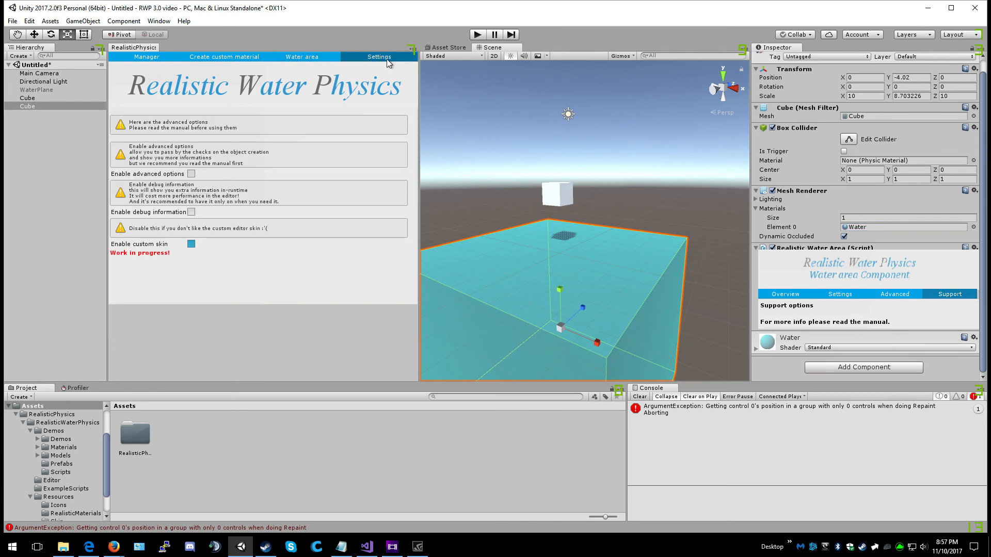
pyautogui.moveTo(301, 107)
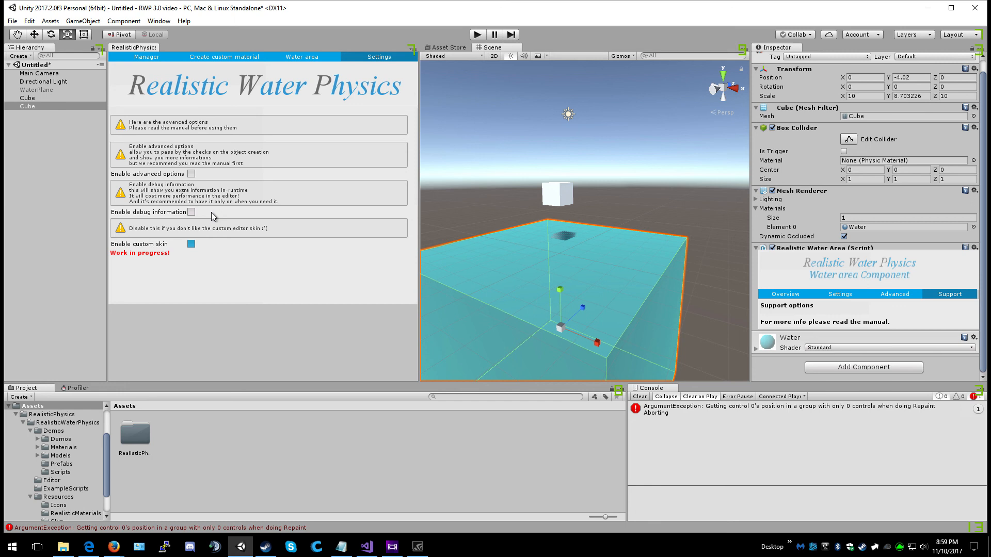
pyautogui.moveTo(211, 249)
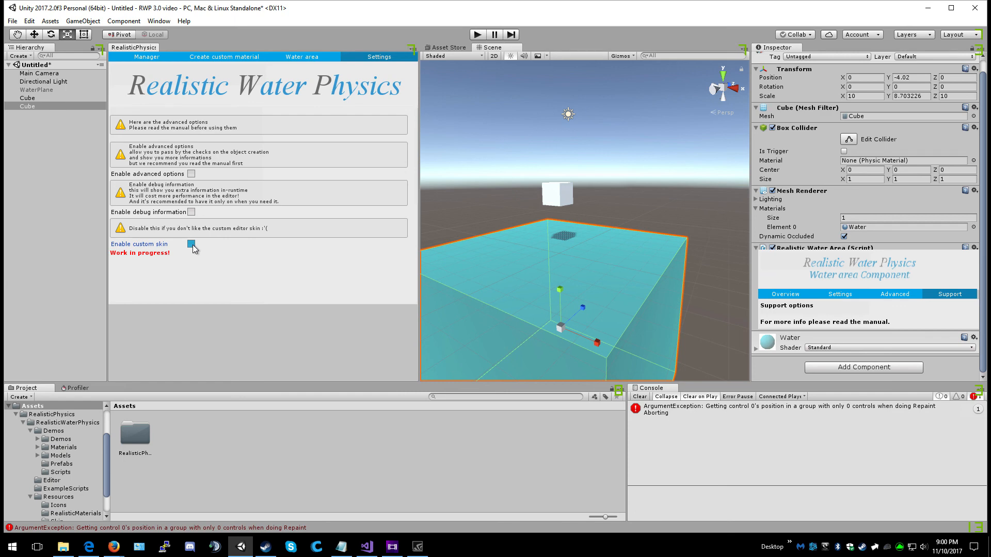
pyautogui.click(192, 246)
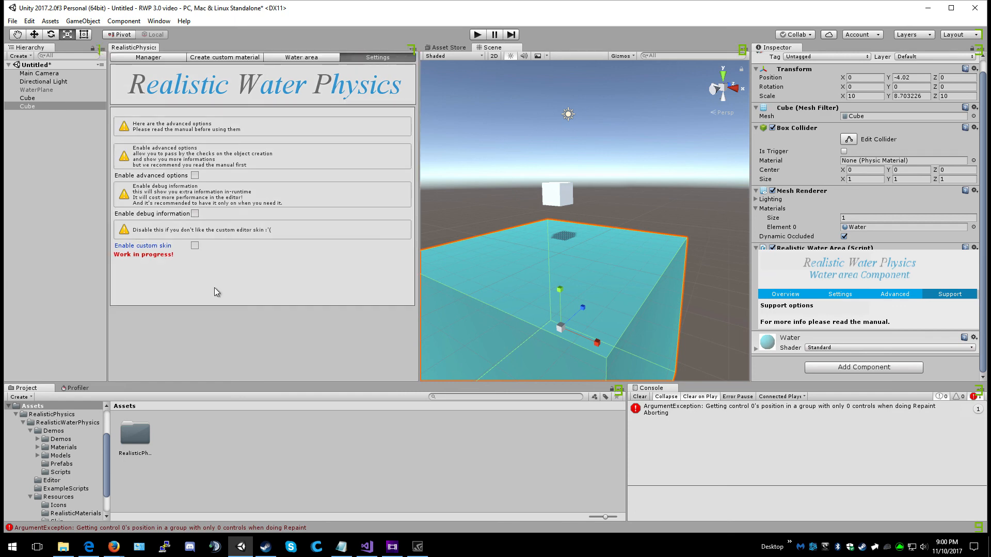